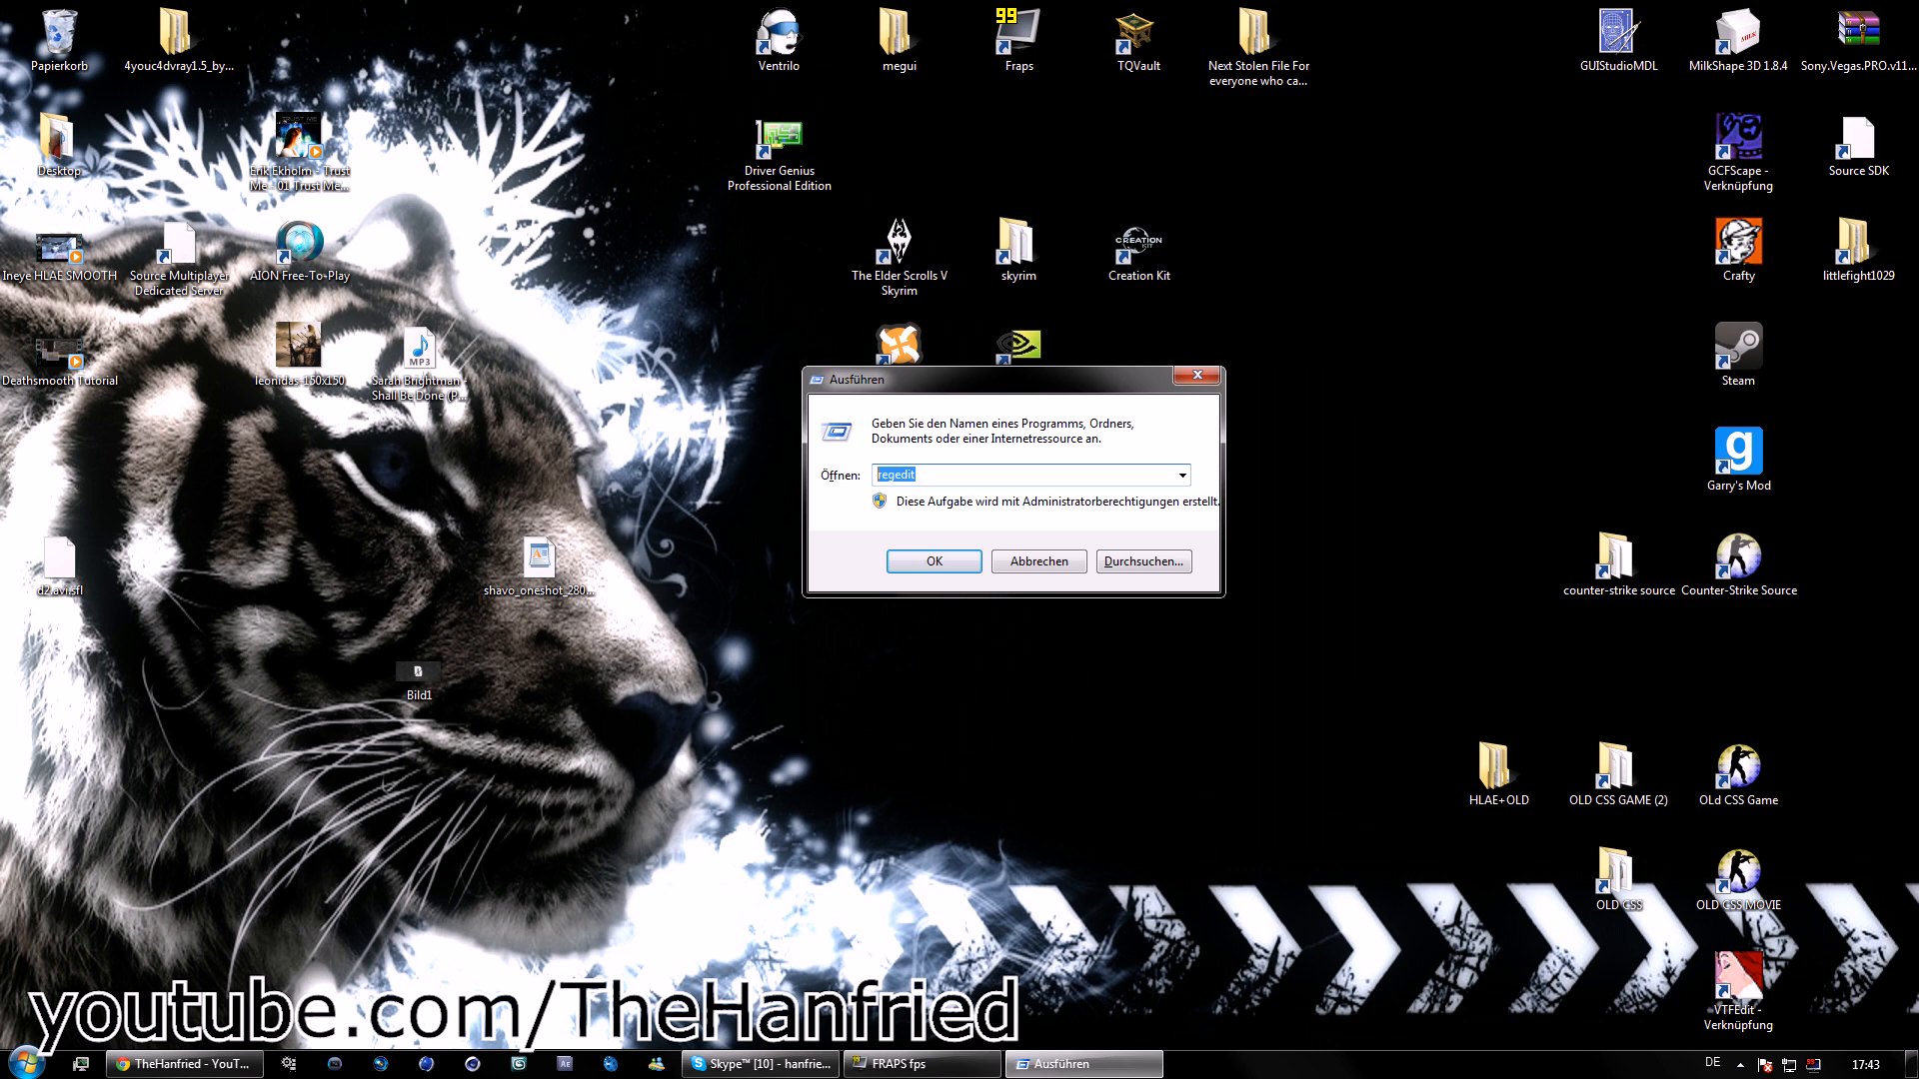
Confirm regedit in the Run dialog to launch Registry Editor.
click(933, 561)
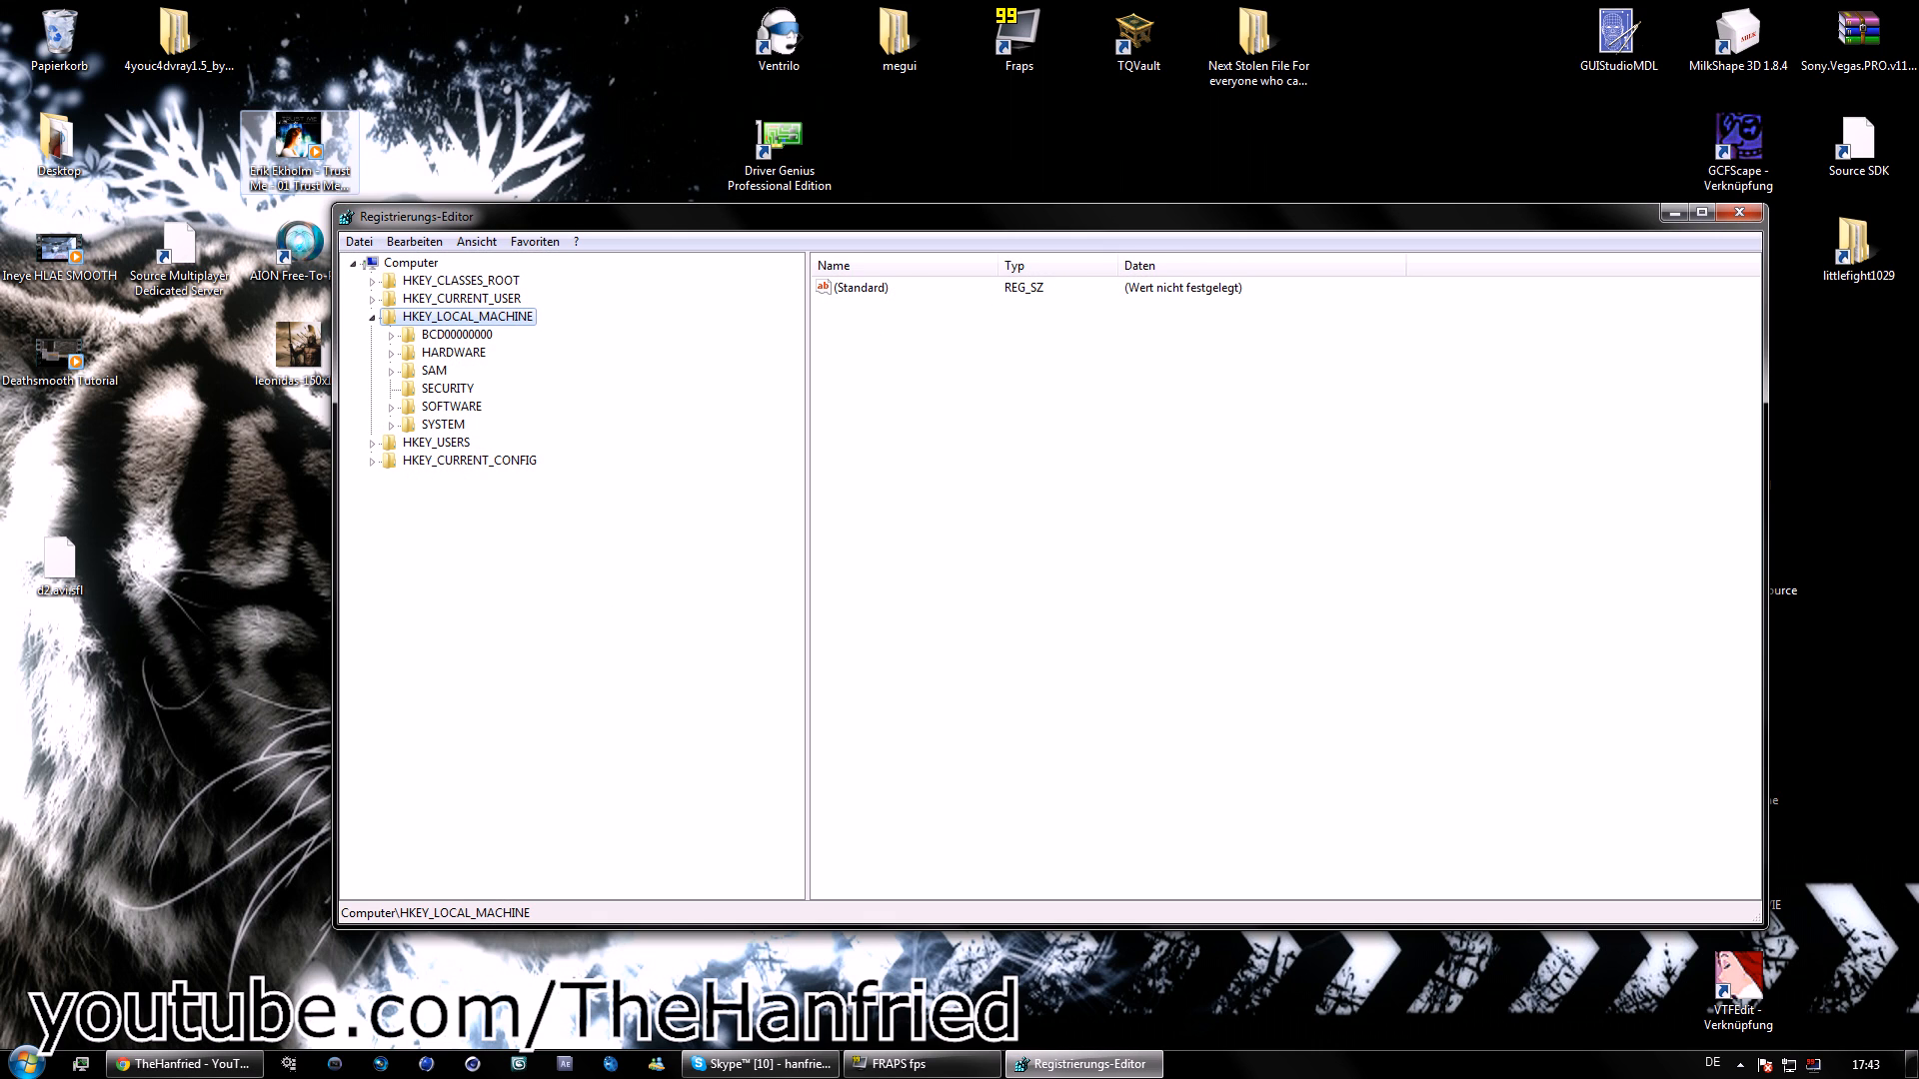
Expand HKLM\SYSTEM\CurrentControlSet\Control\Video and select its first GUID adapter key.
click(371, 316)
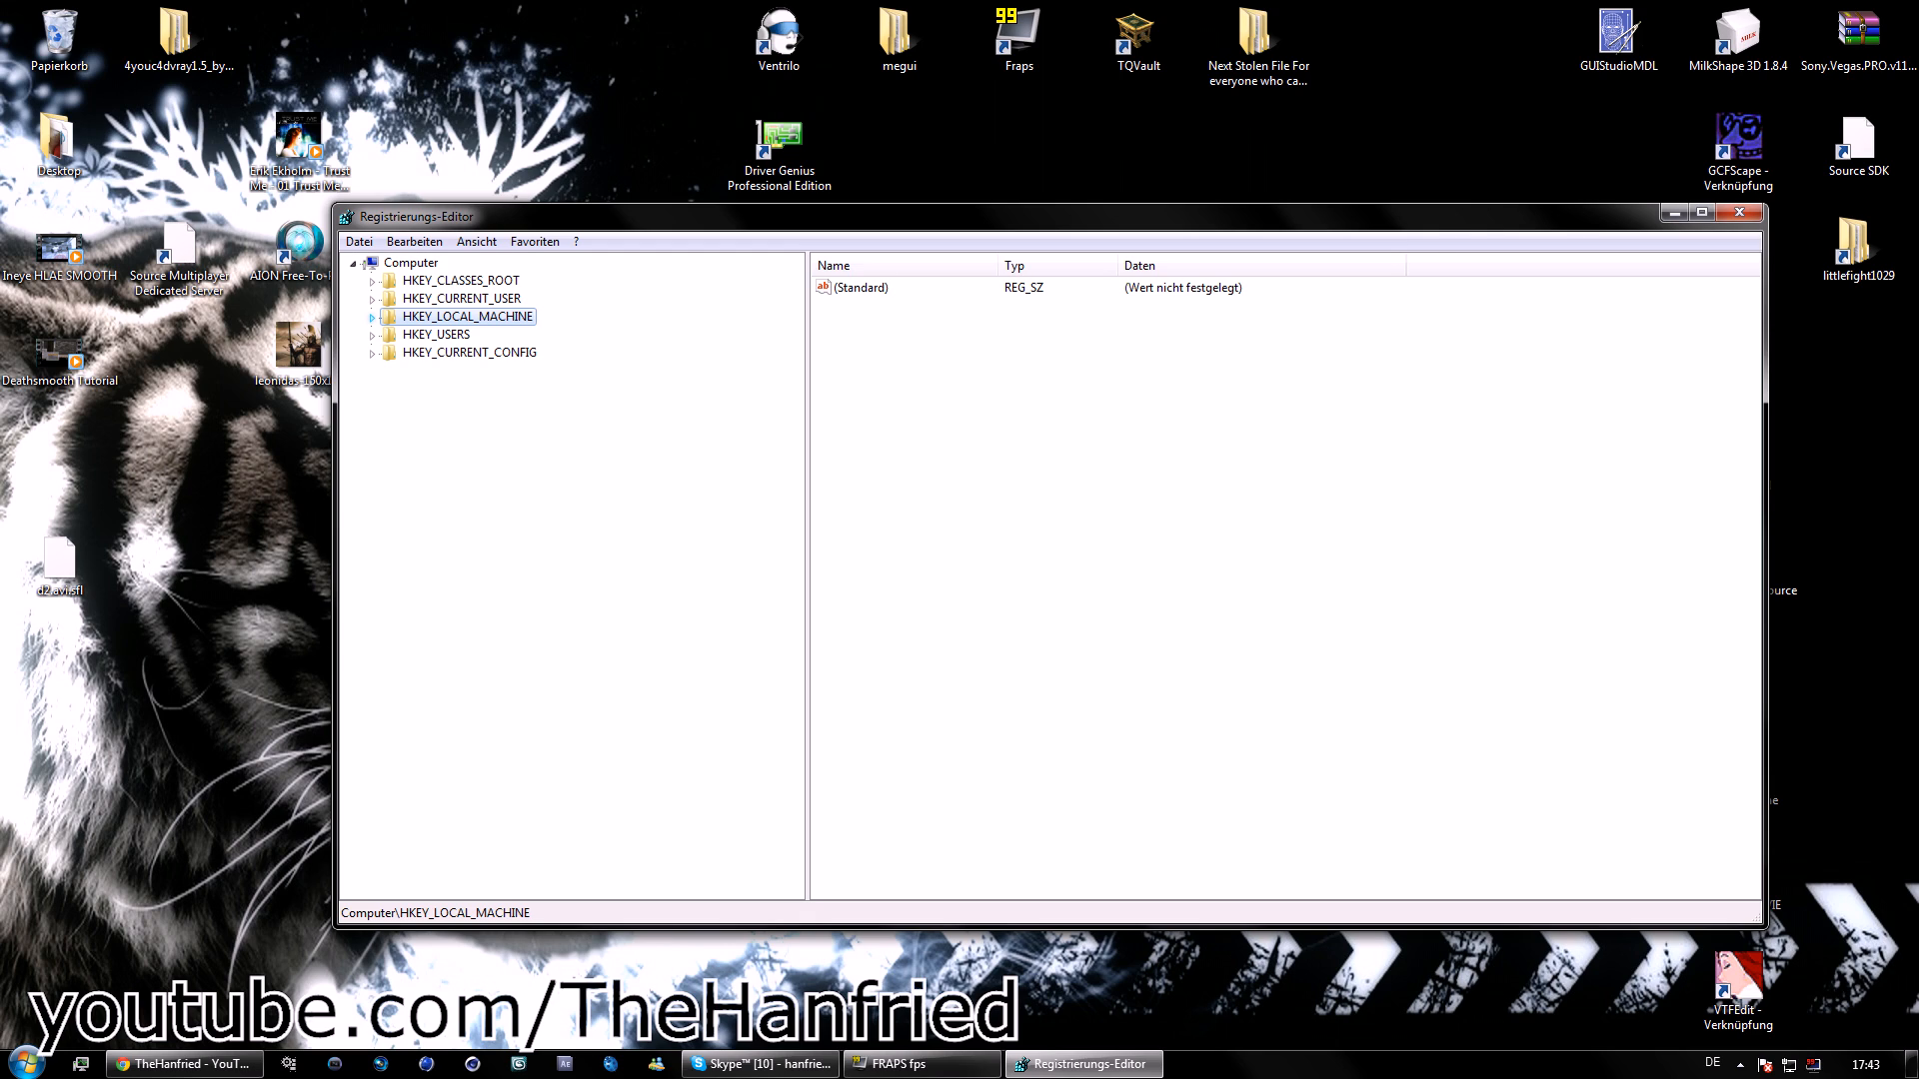
click(371, 315)
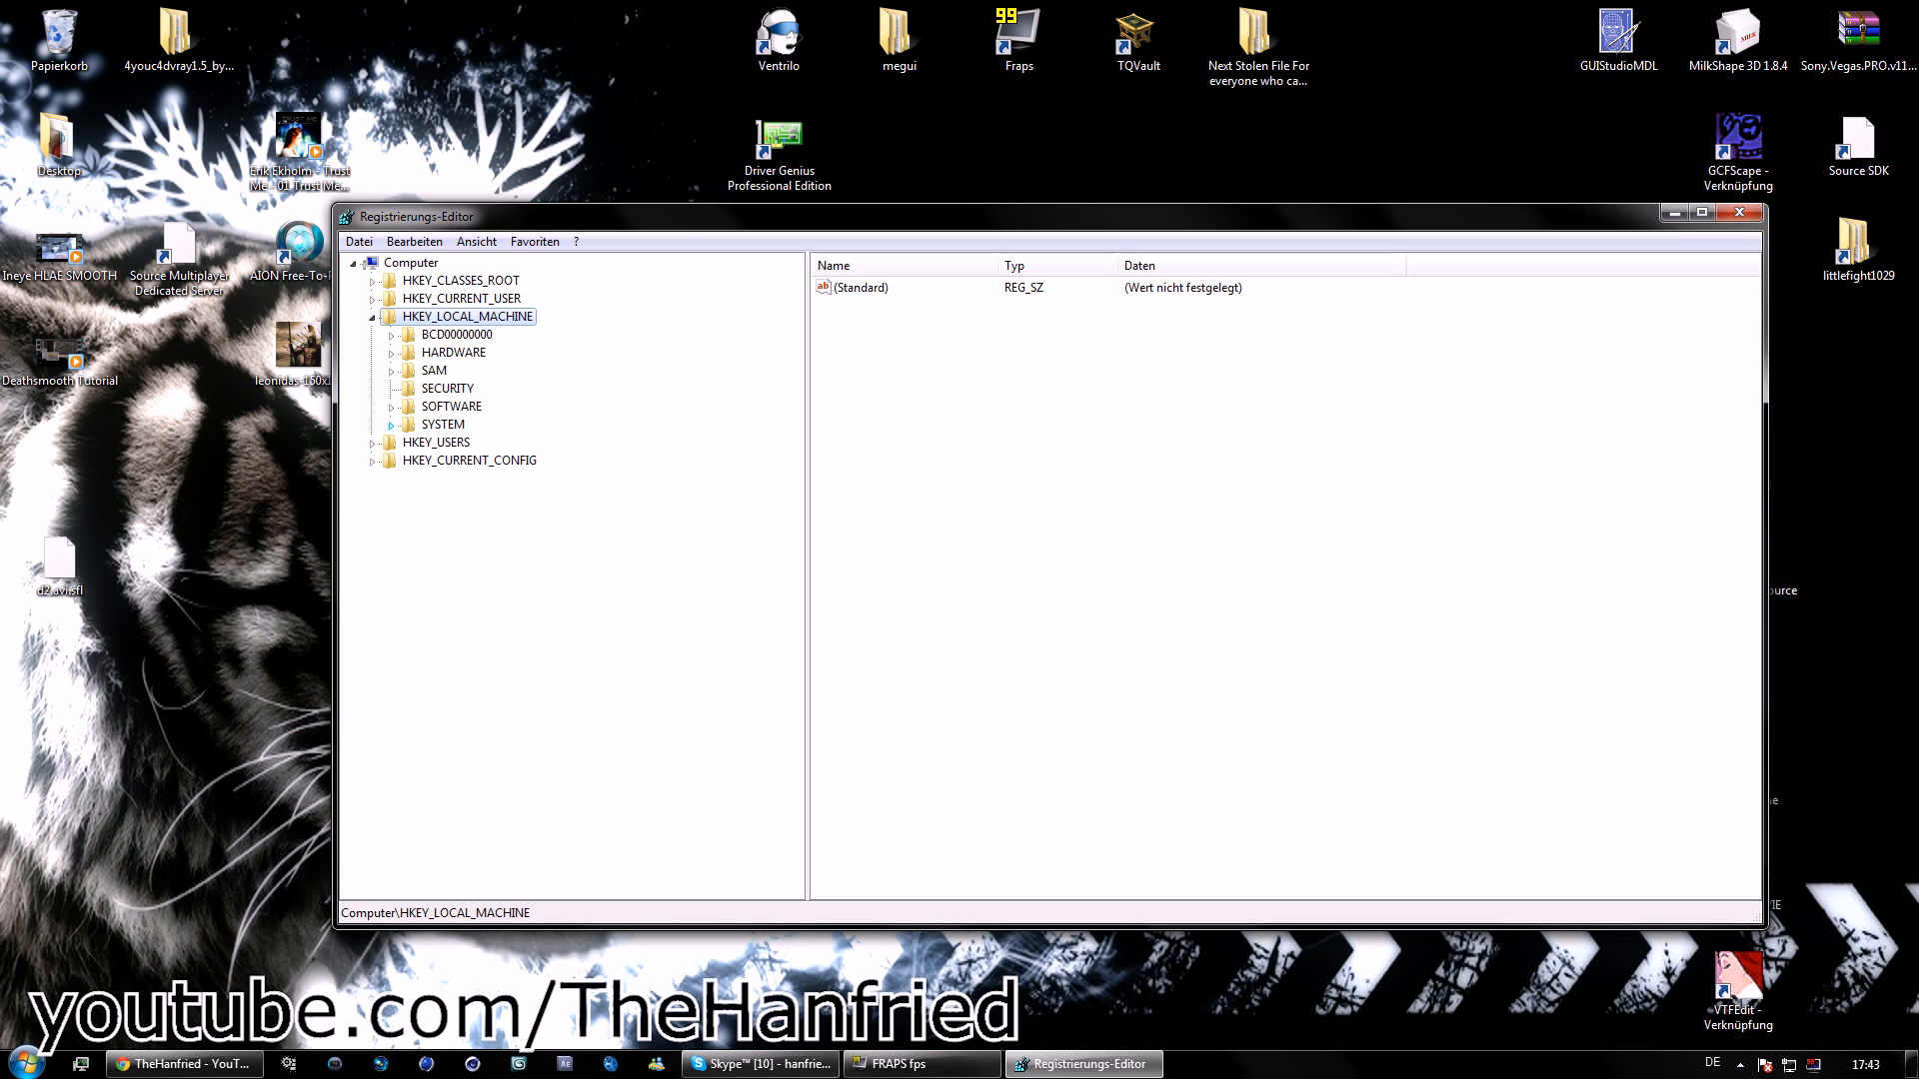
click(392, 425)
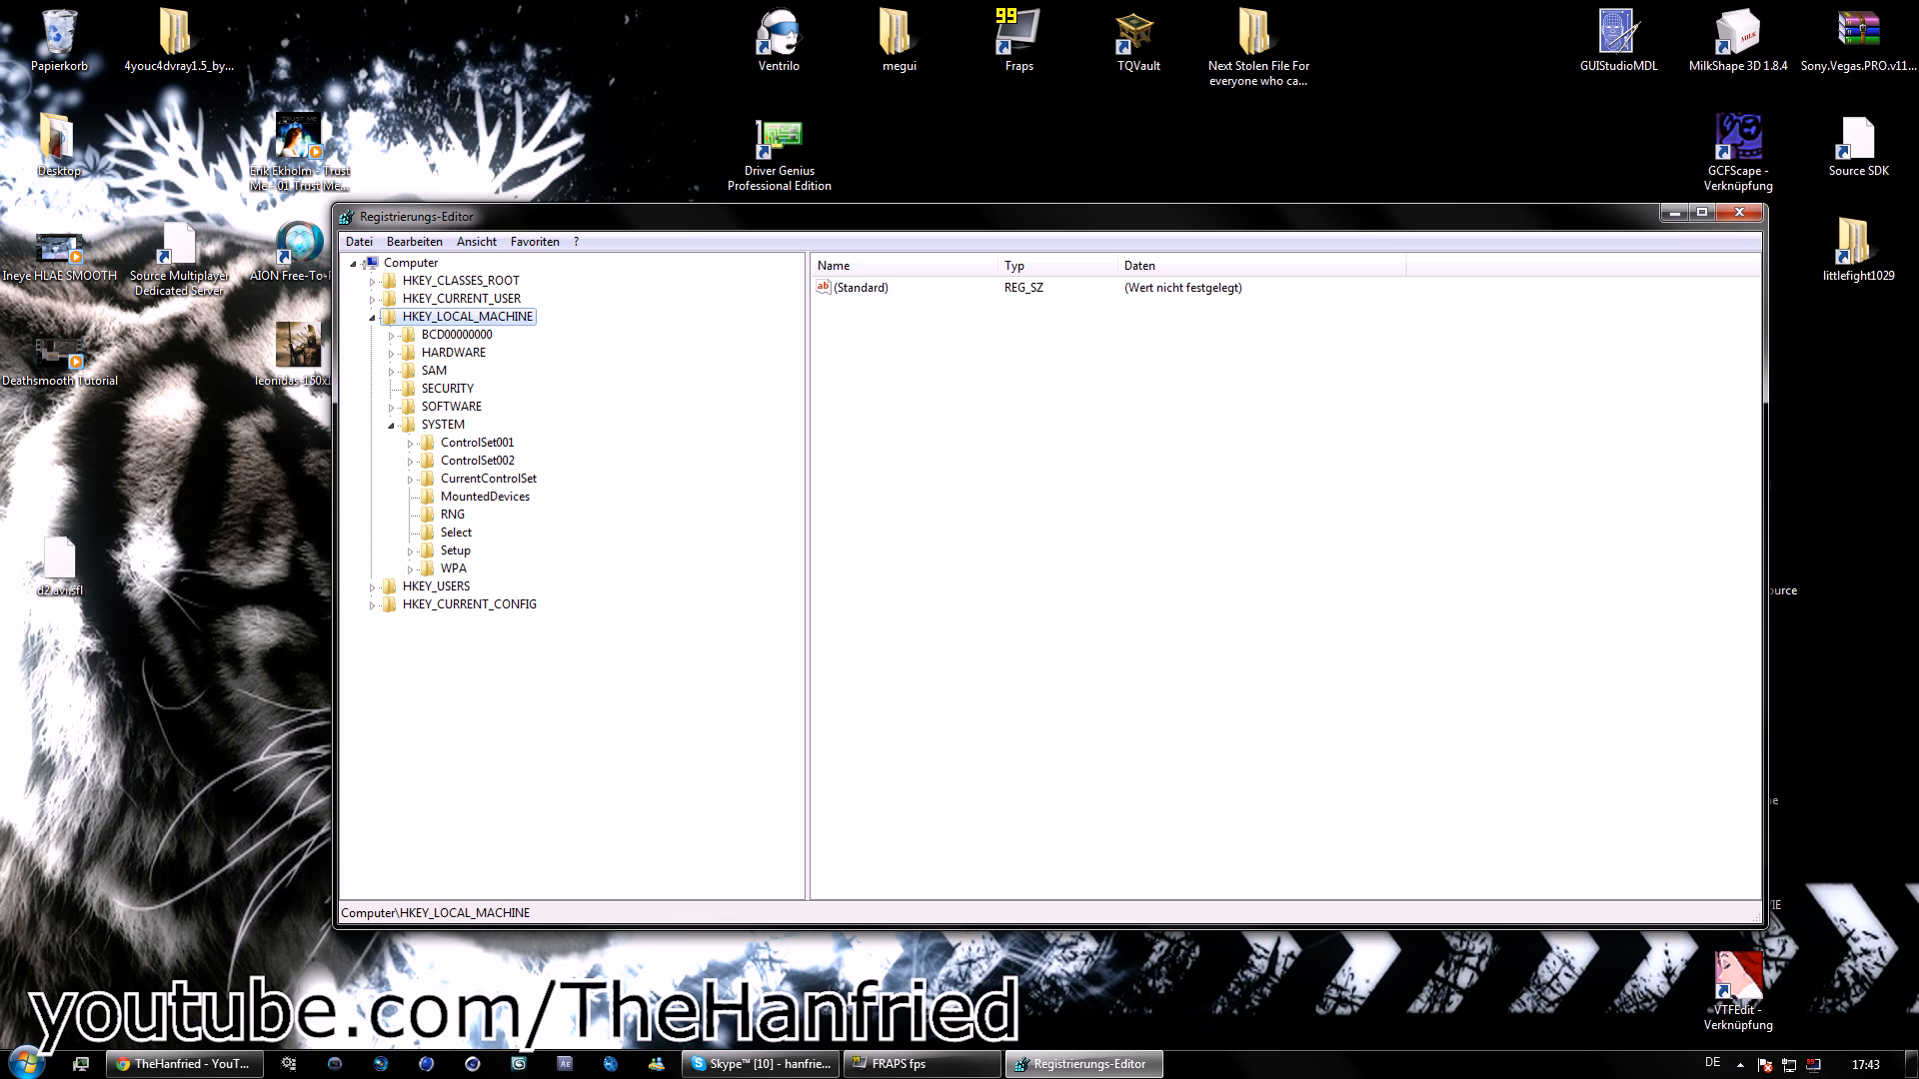
click(409, 478)
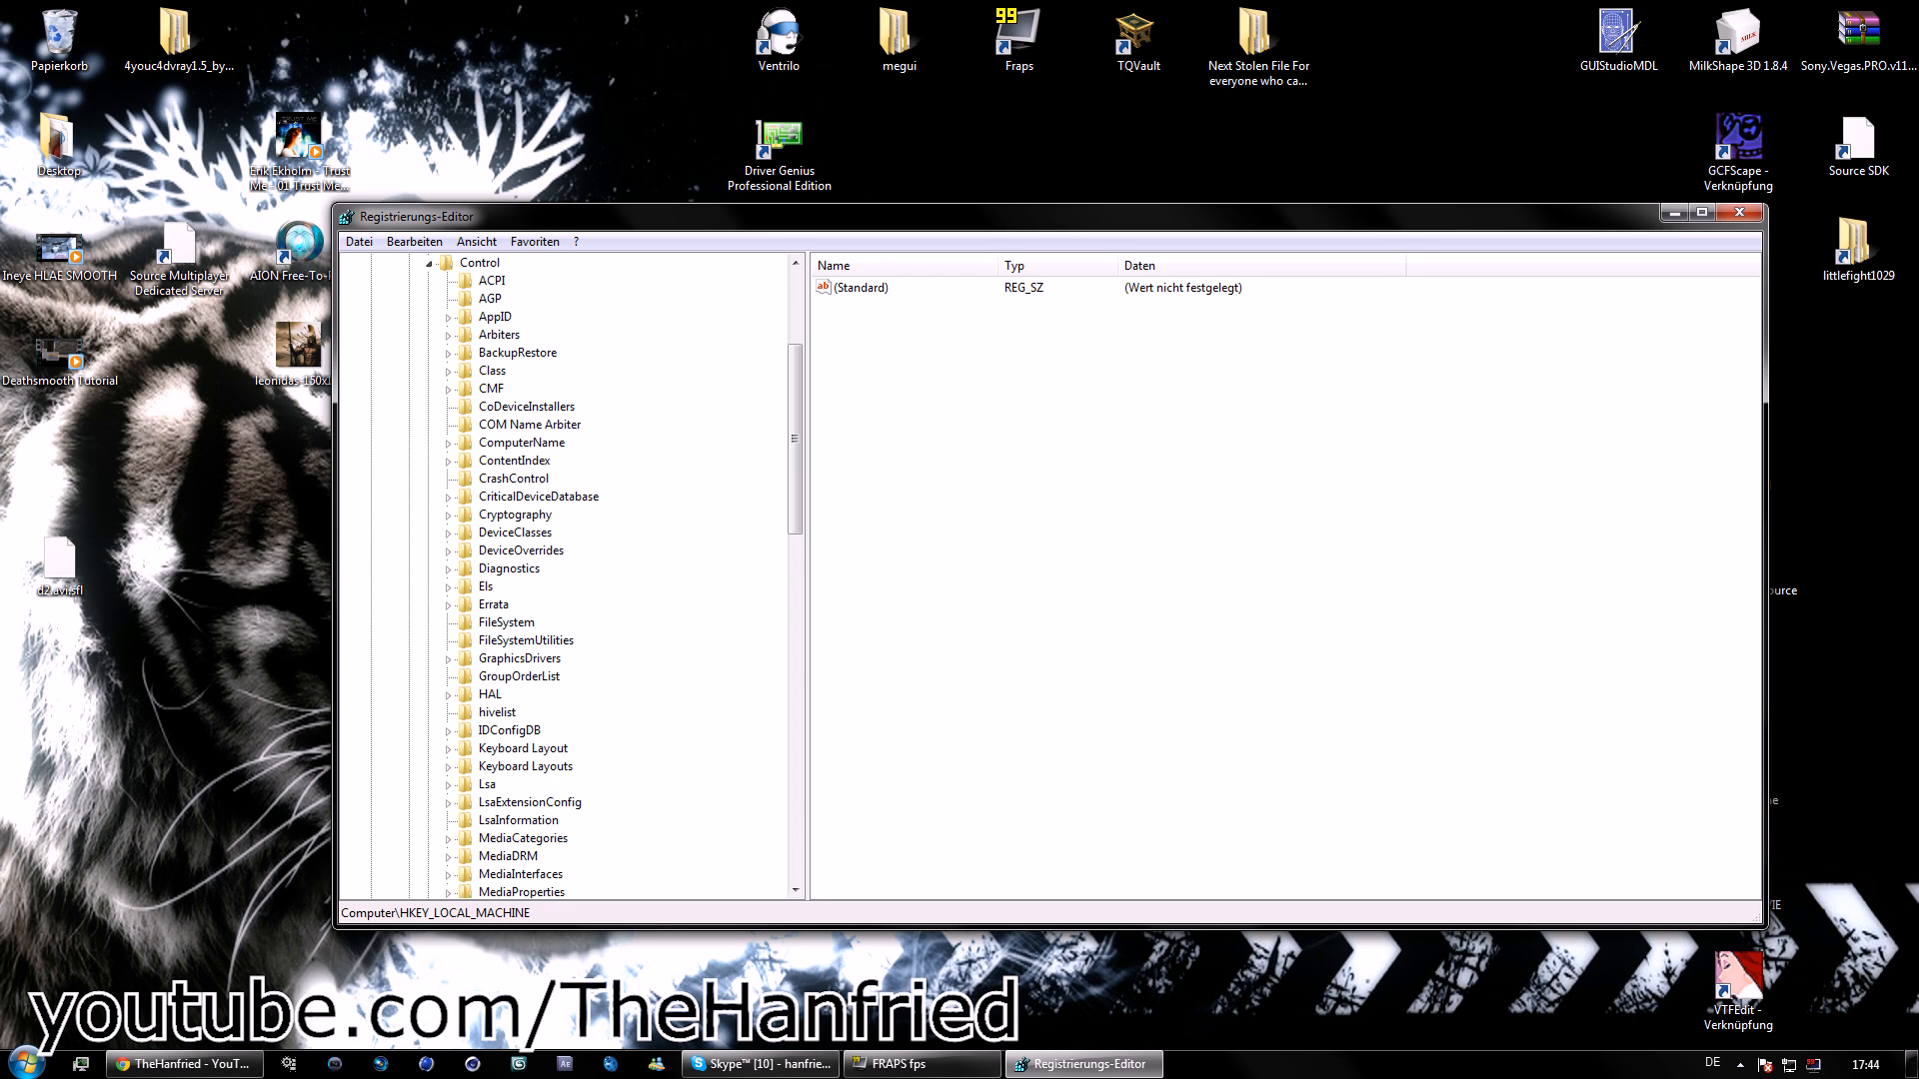
scroll(down, 3)
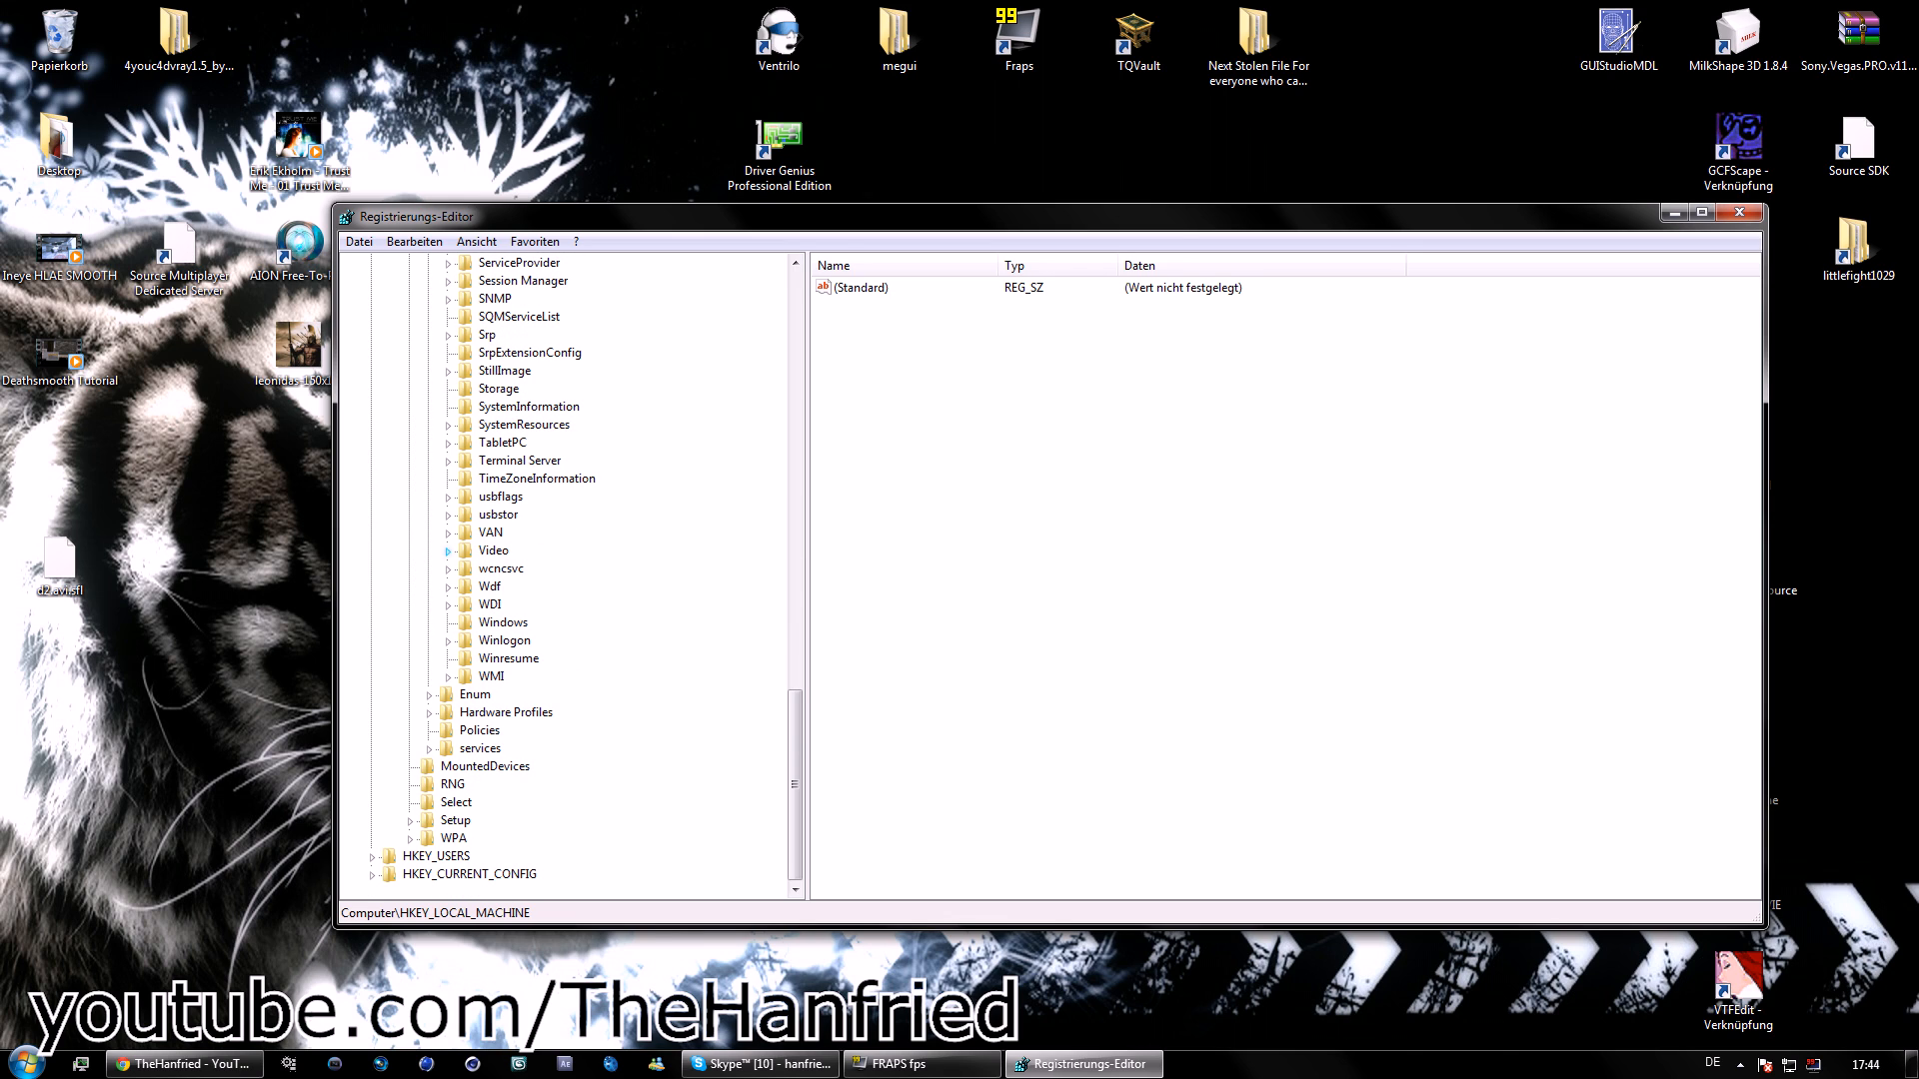
click(451, 549)
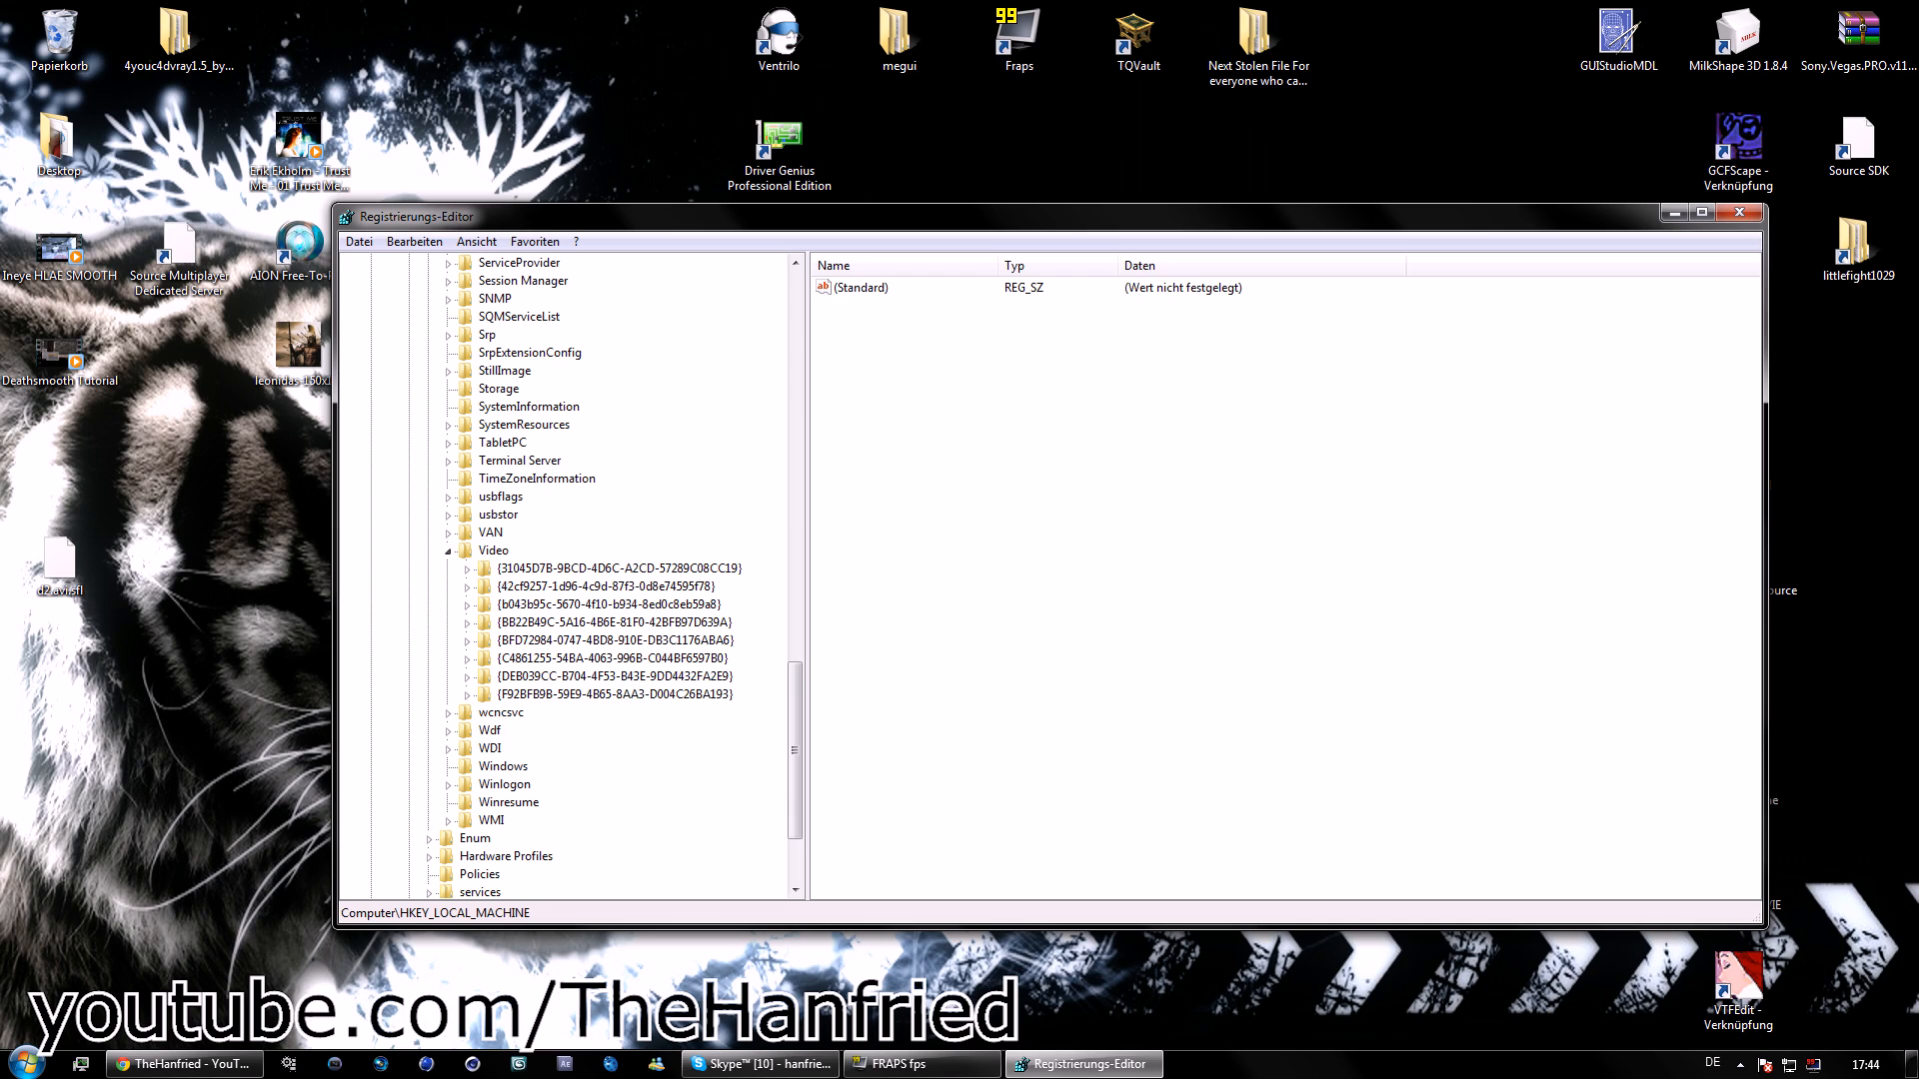
click(609, 568)
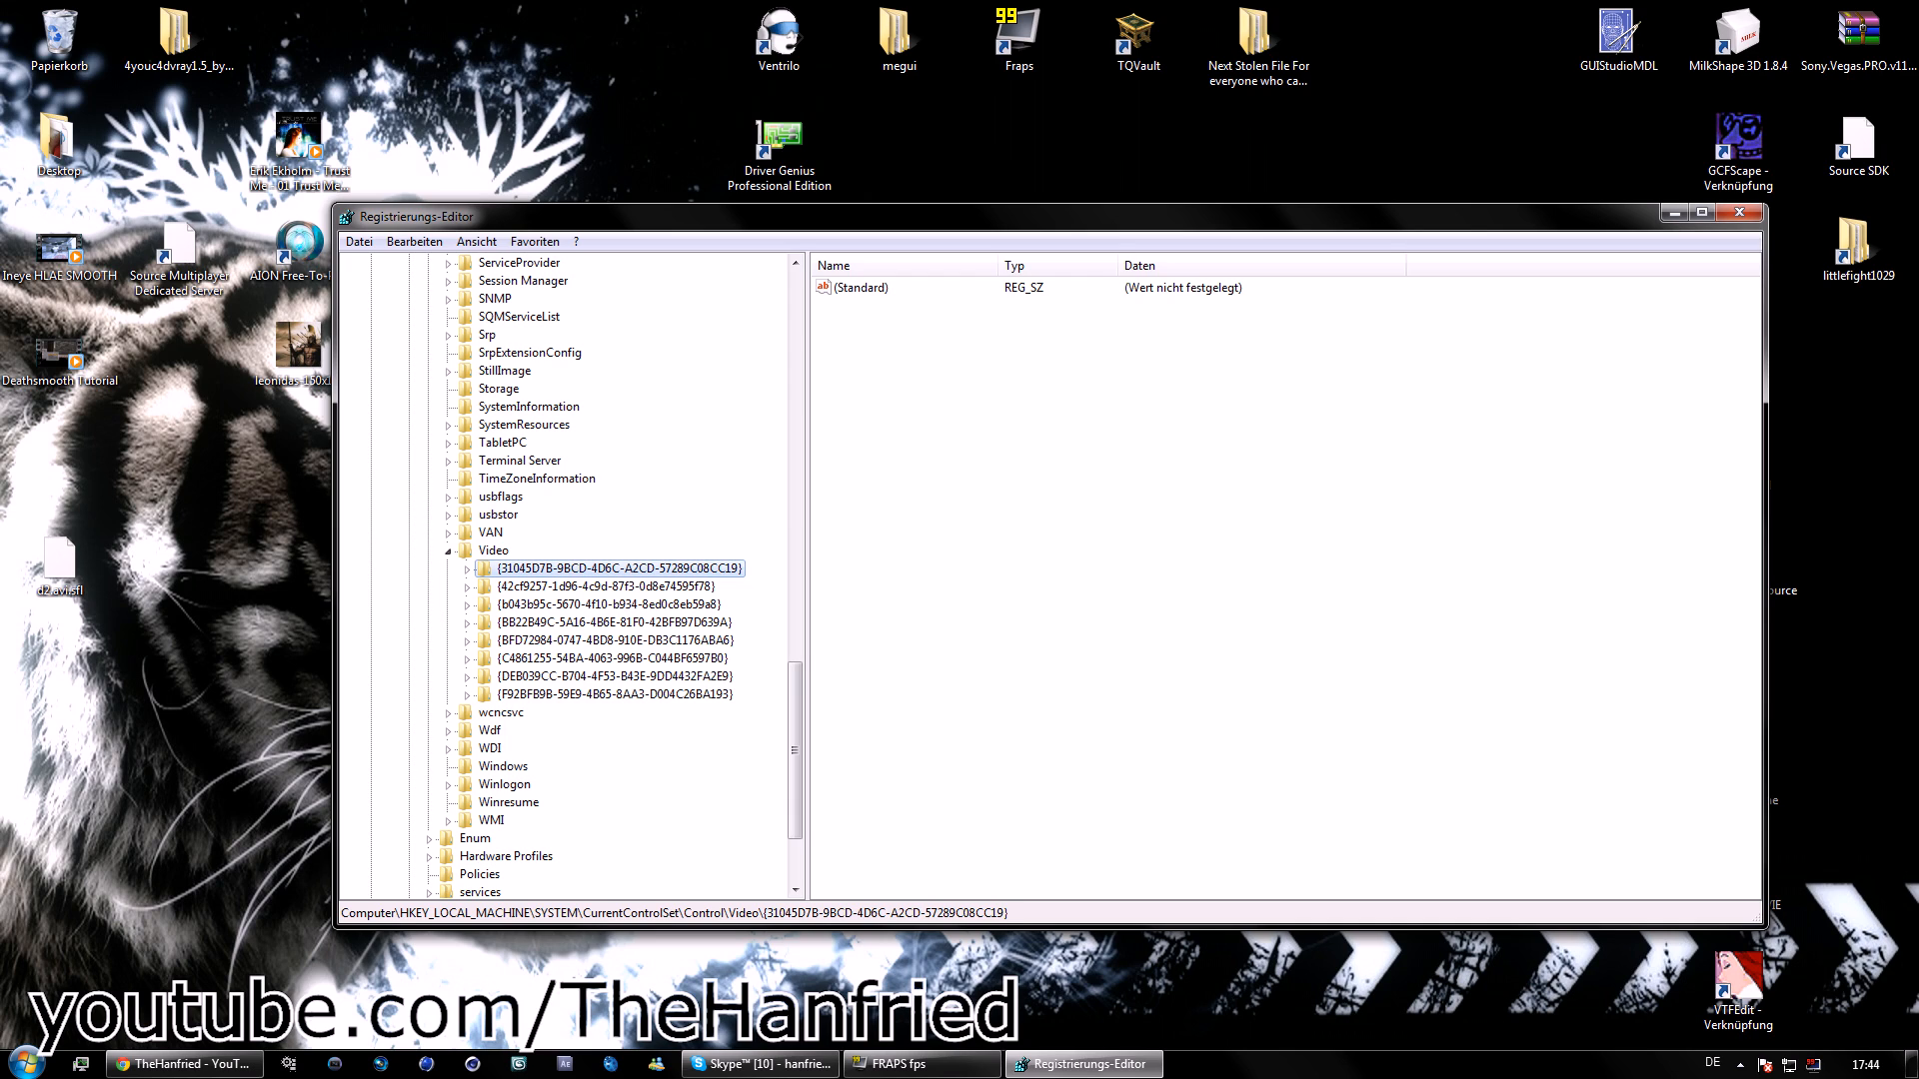
Inspect the Video adapter subkeys and open the 0000 subkey for AMD Radeon HD 7900 Series.
click(603, 587)
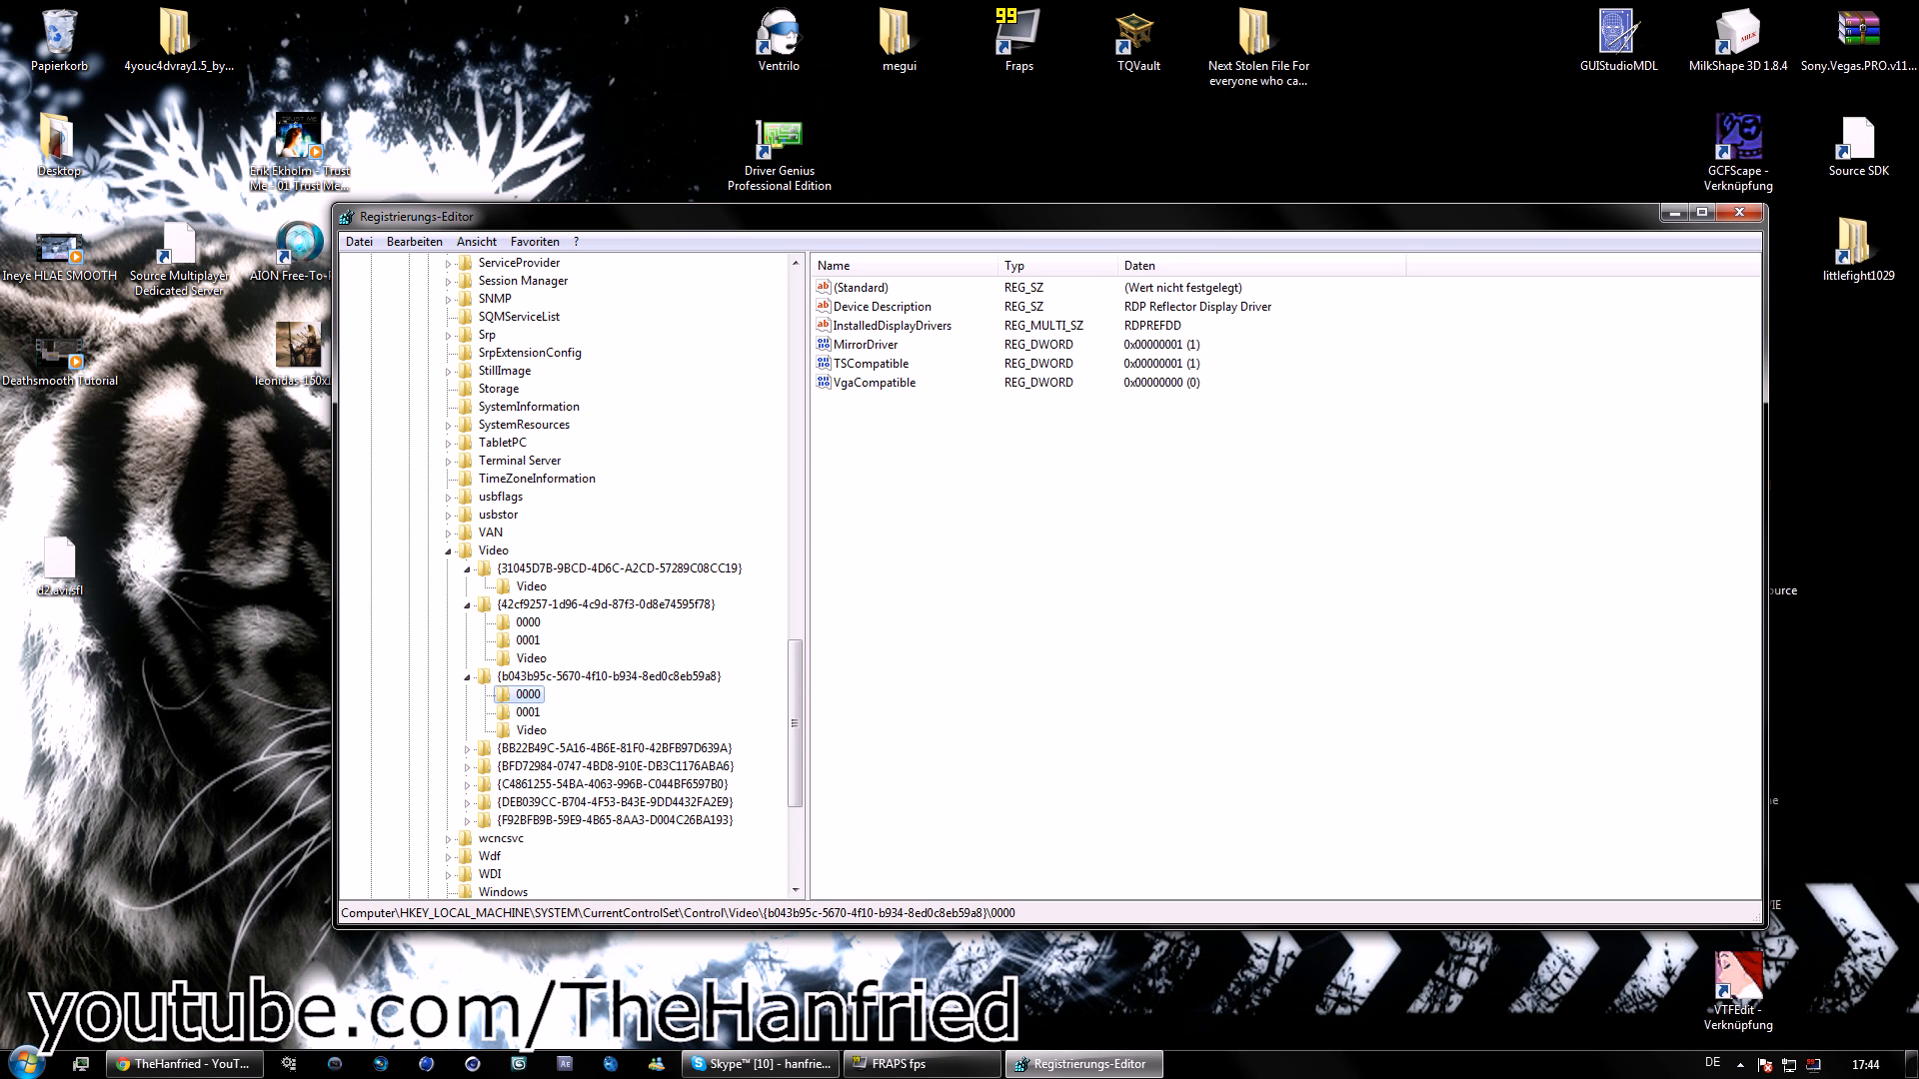
click(624, 747)
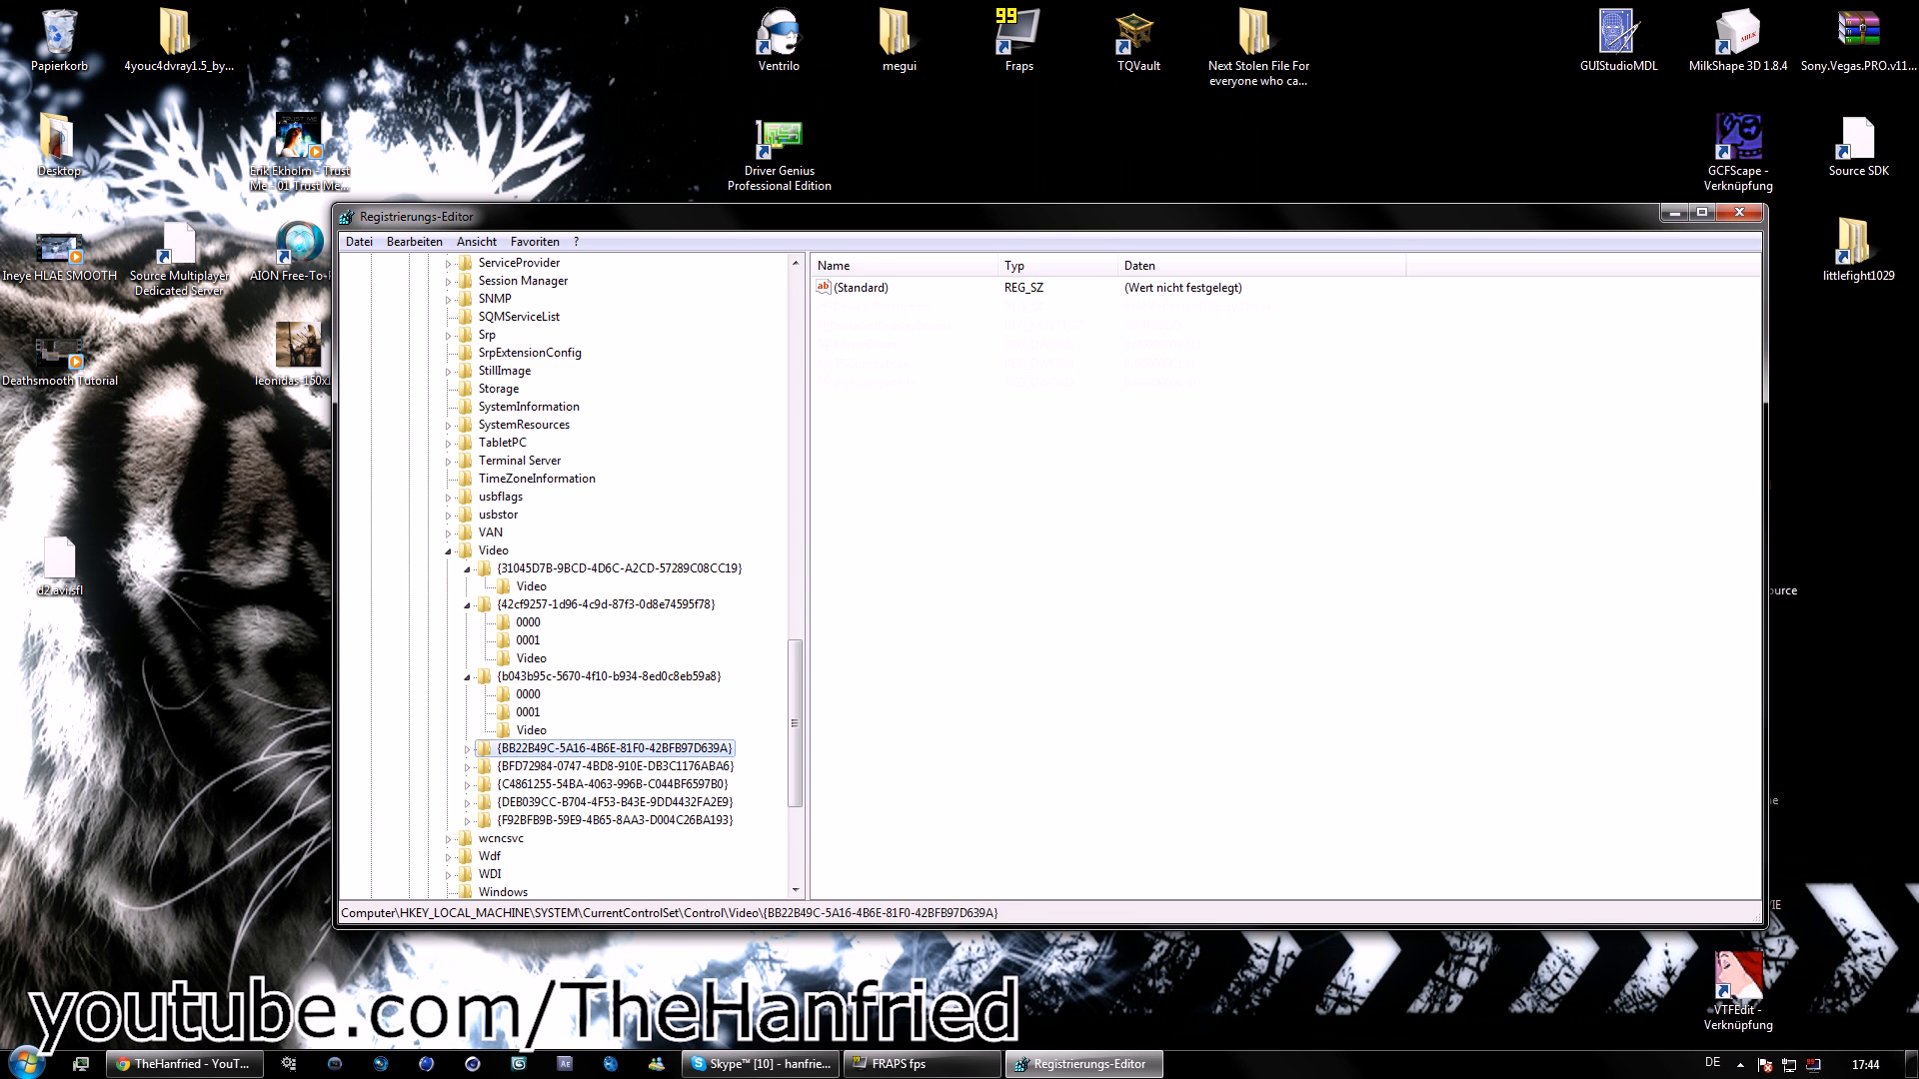
click(528, 622)
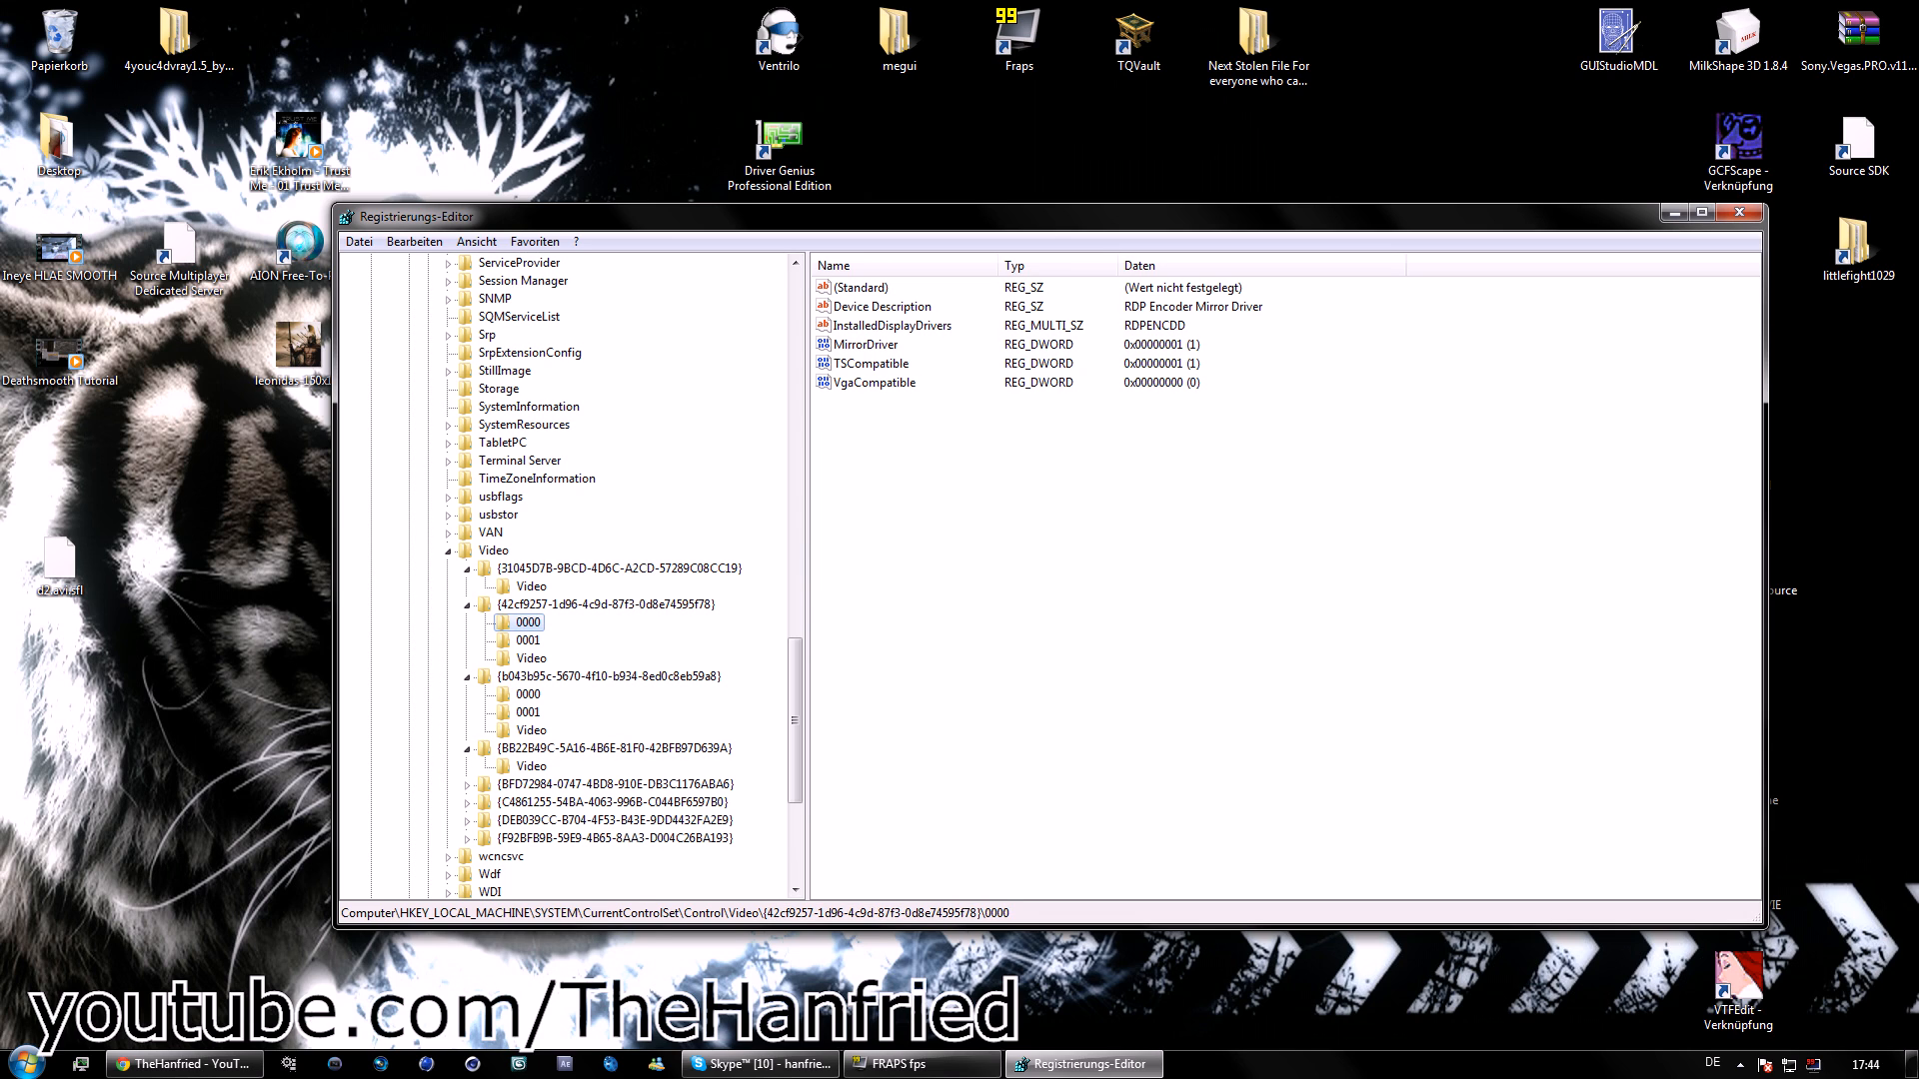
scroll(down, 3)
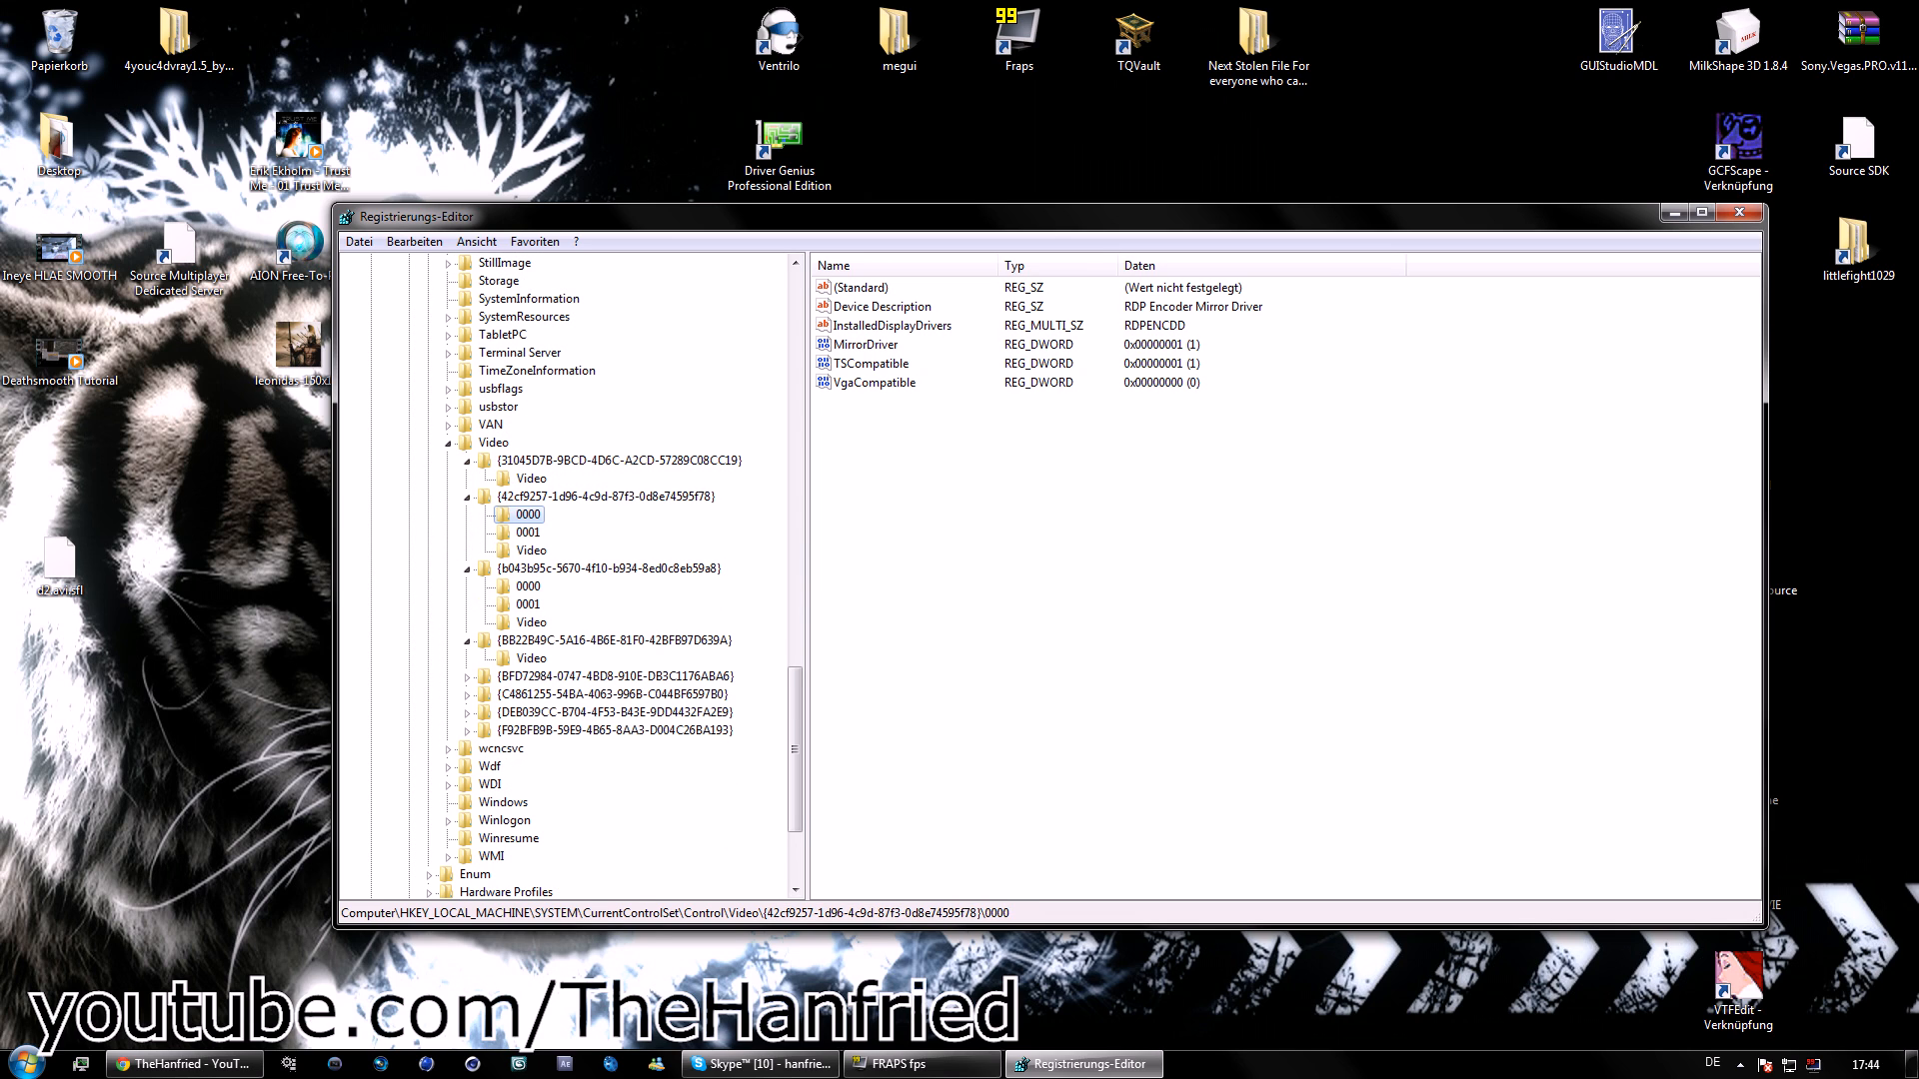
click(530, 693)
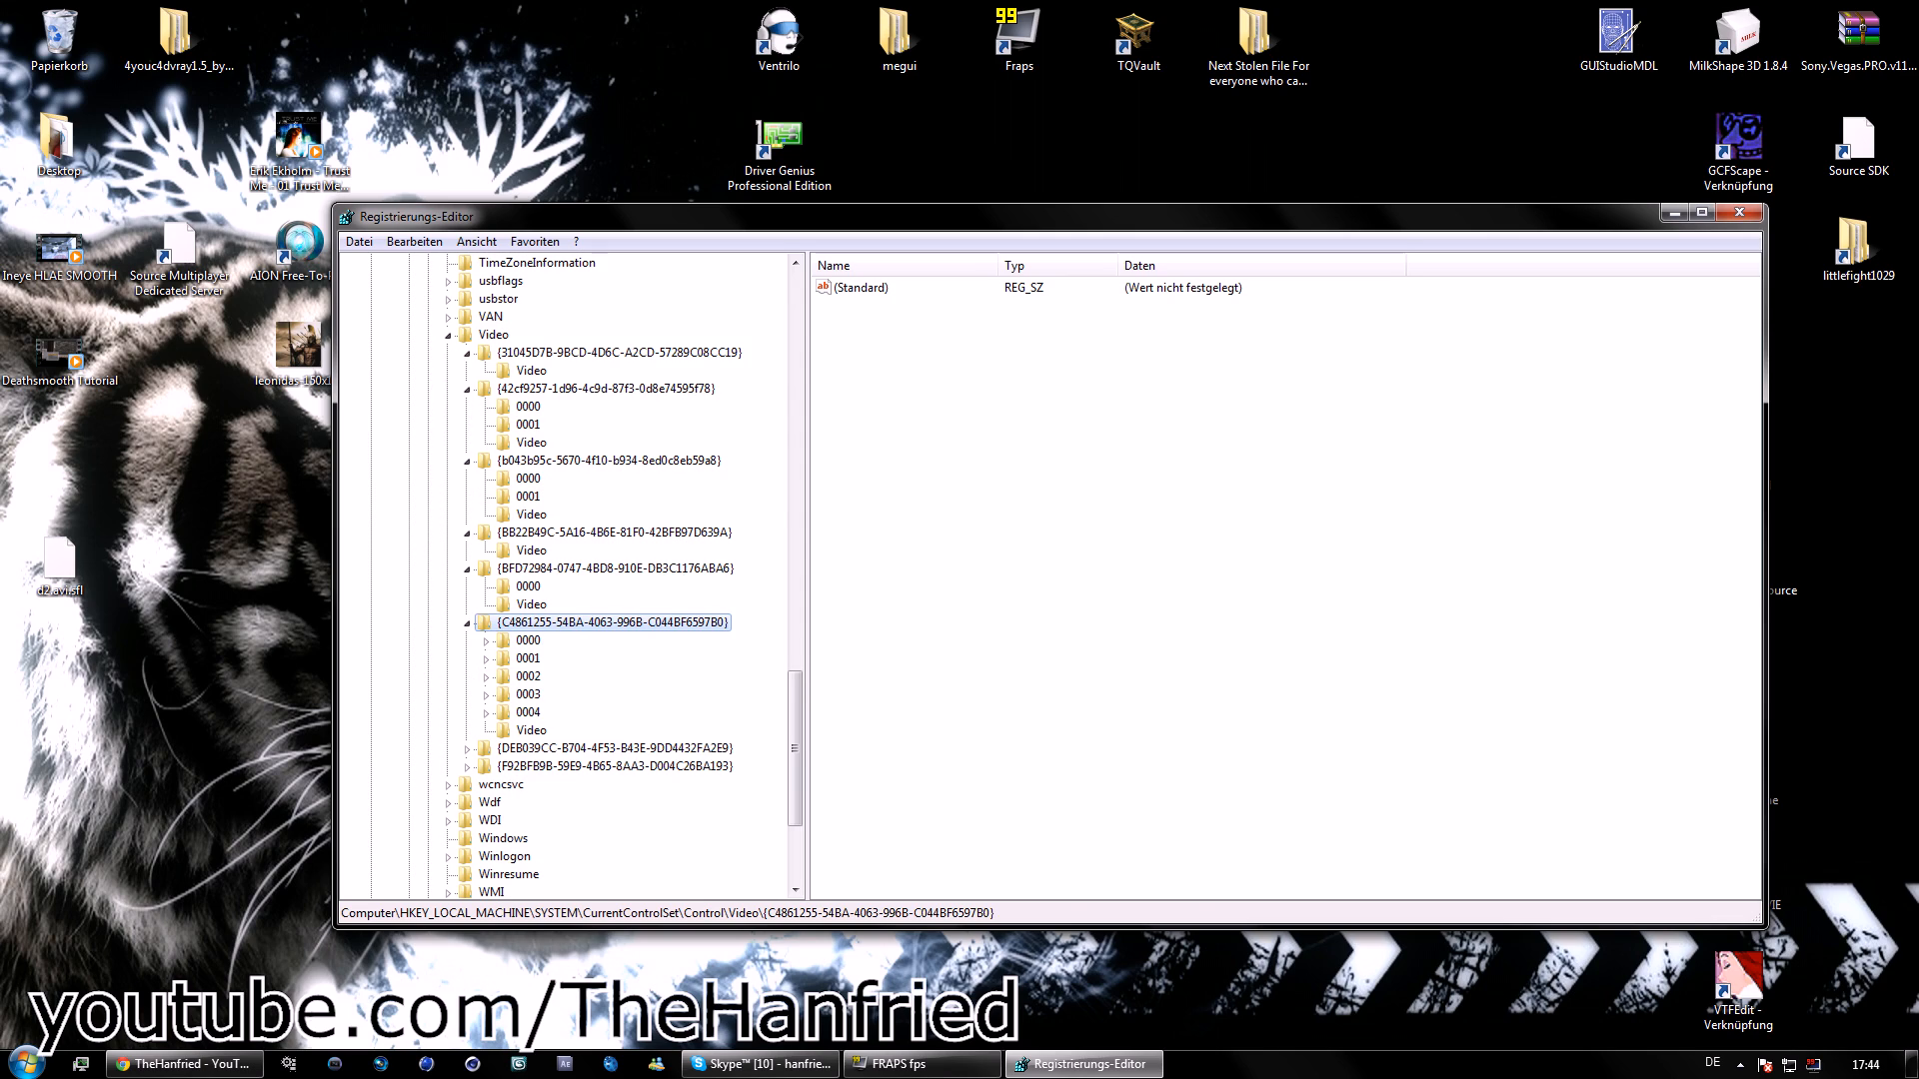
click(529, 640)
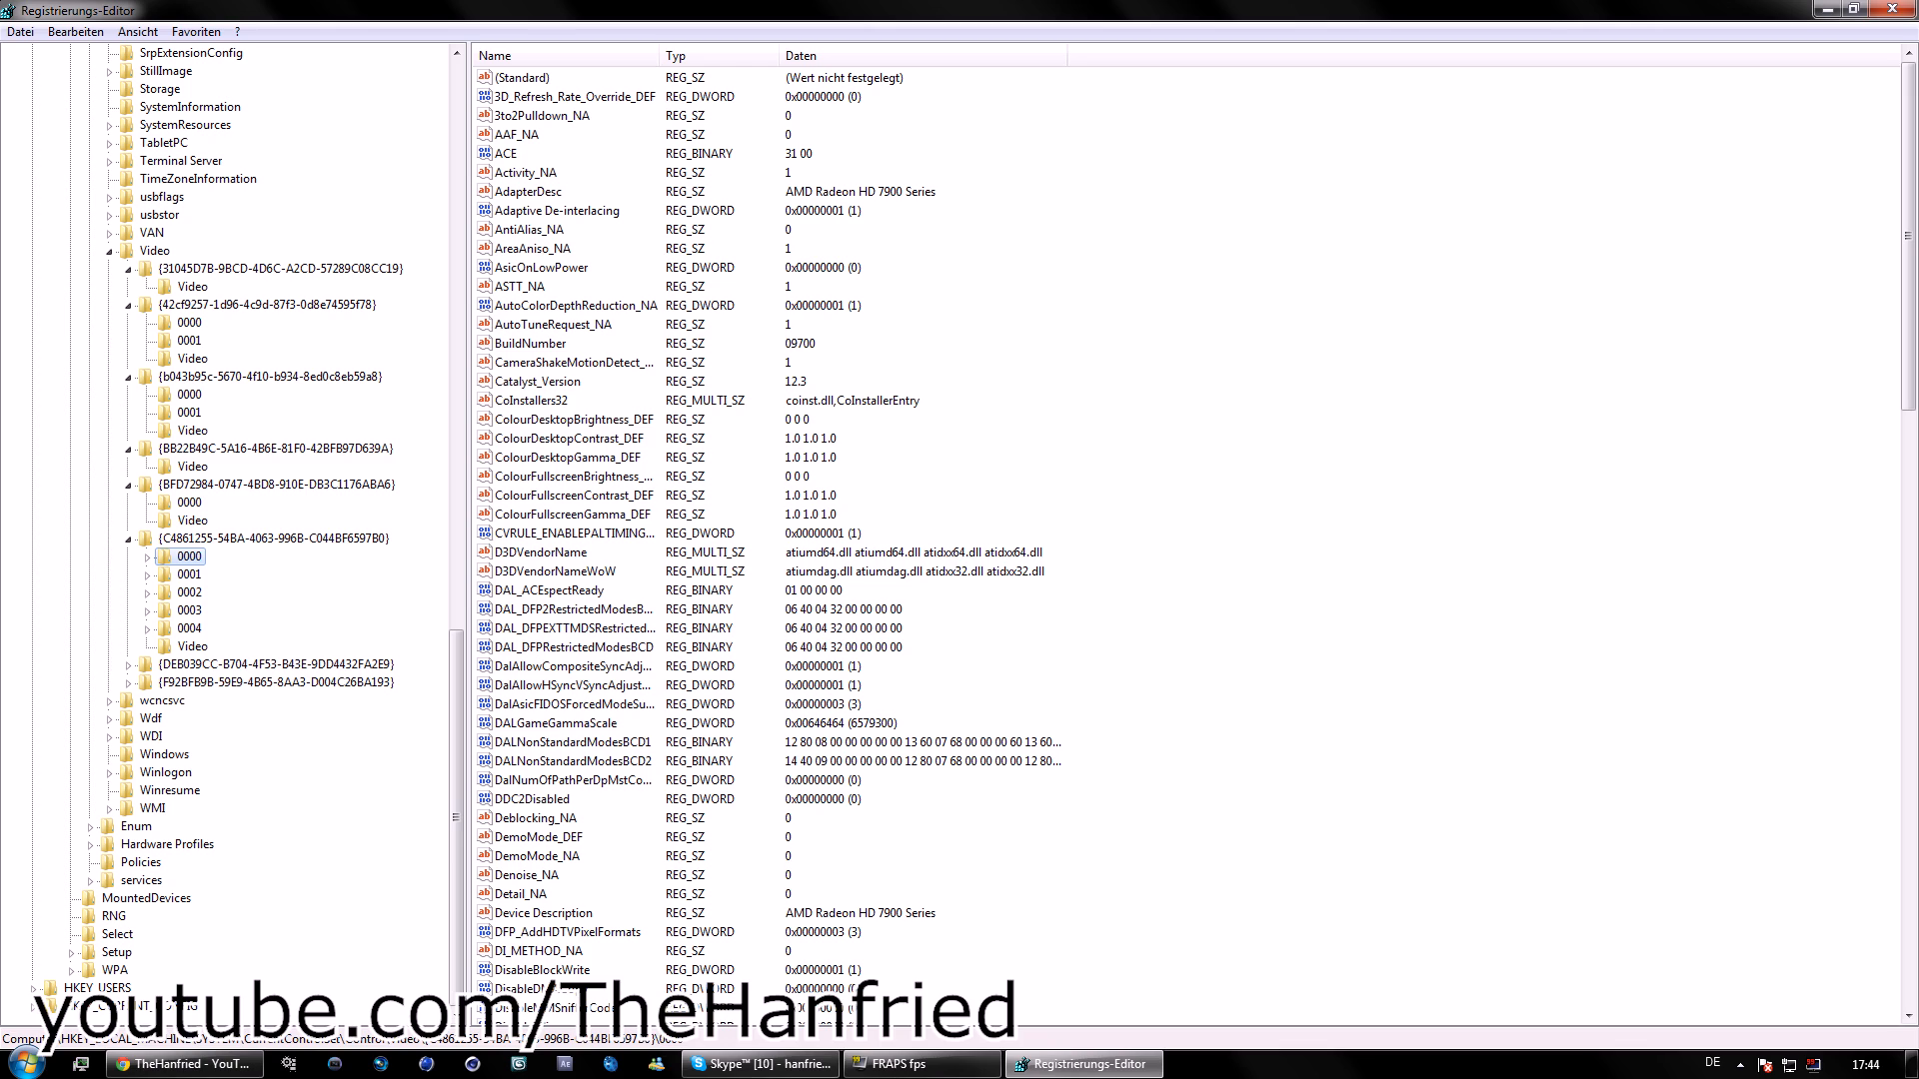
scroll(down, 3)
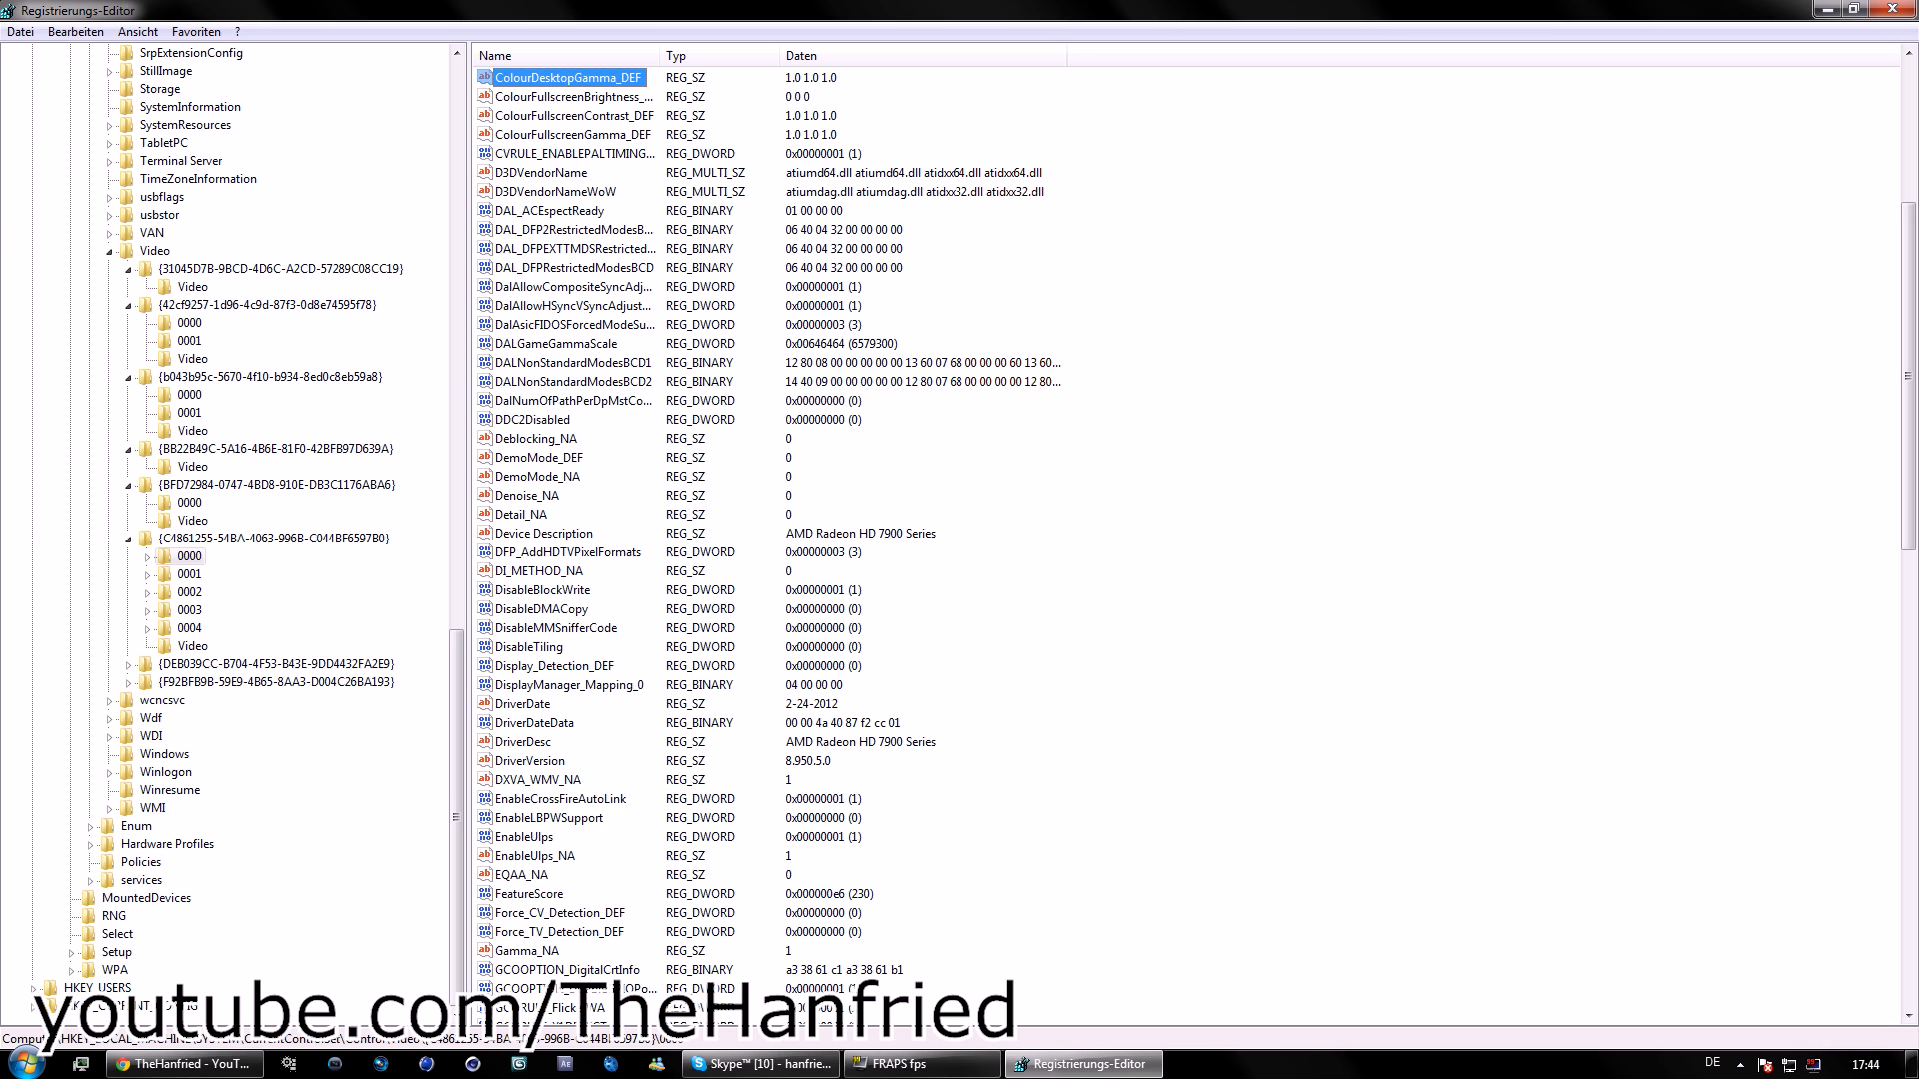
Select the DALNonStandardModesBCD1 value in the AMD adapter's value list.
click(568, 362)
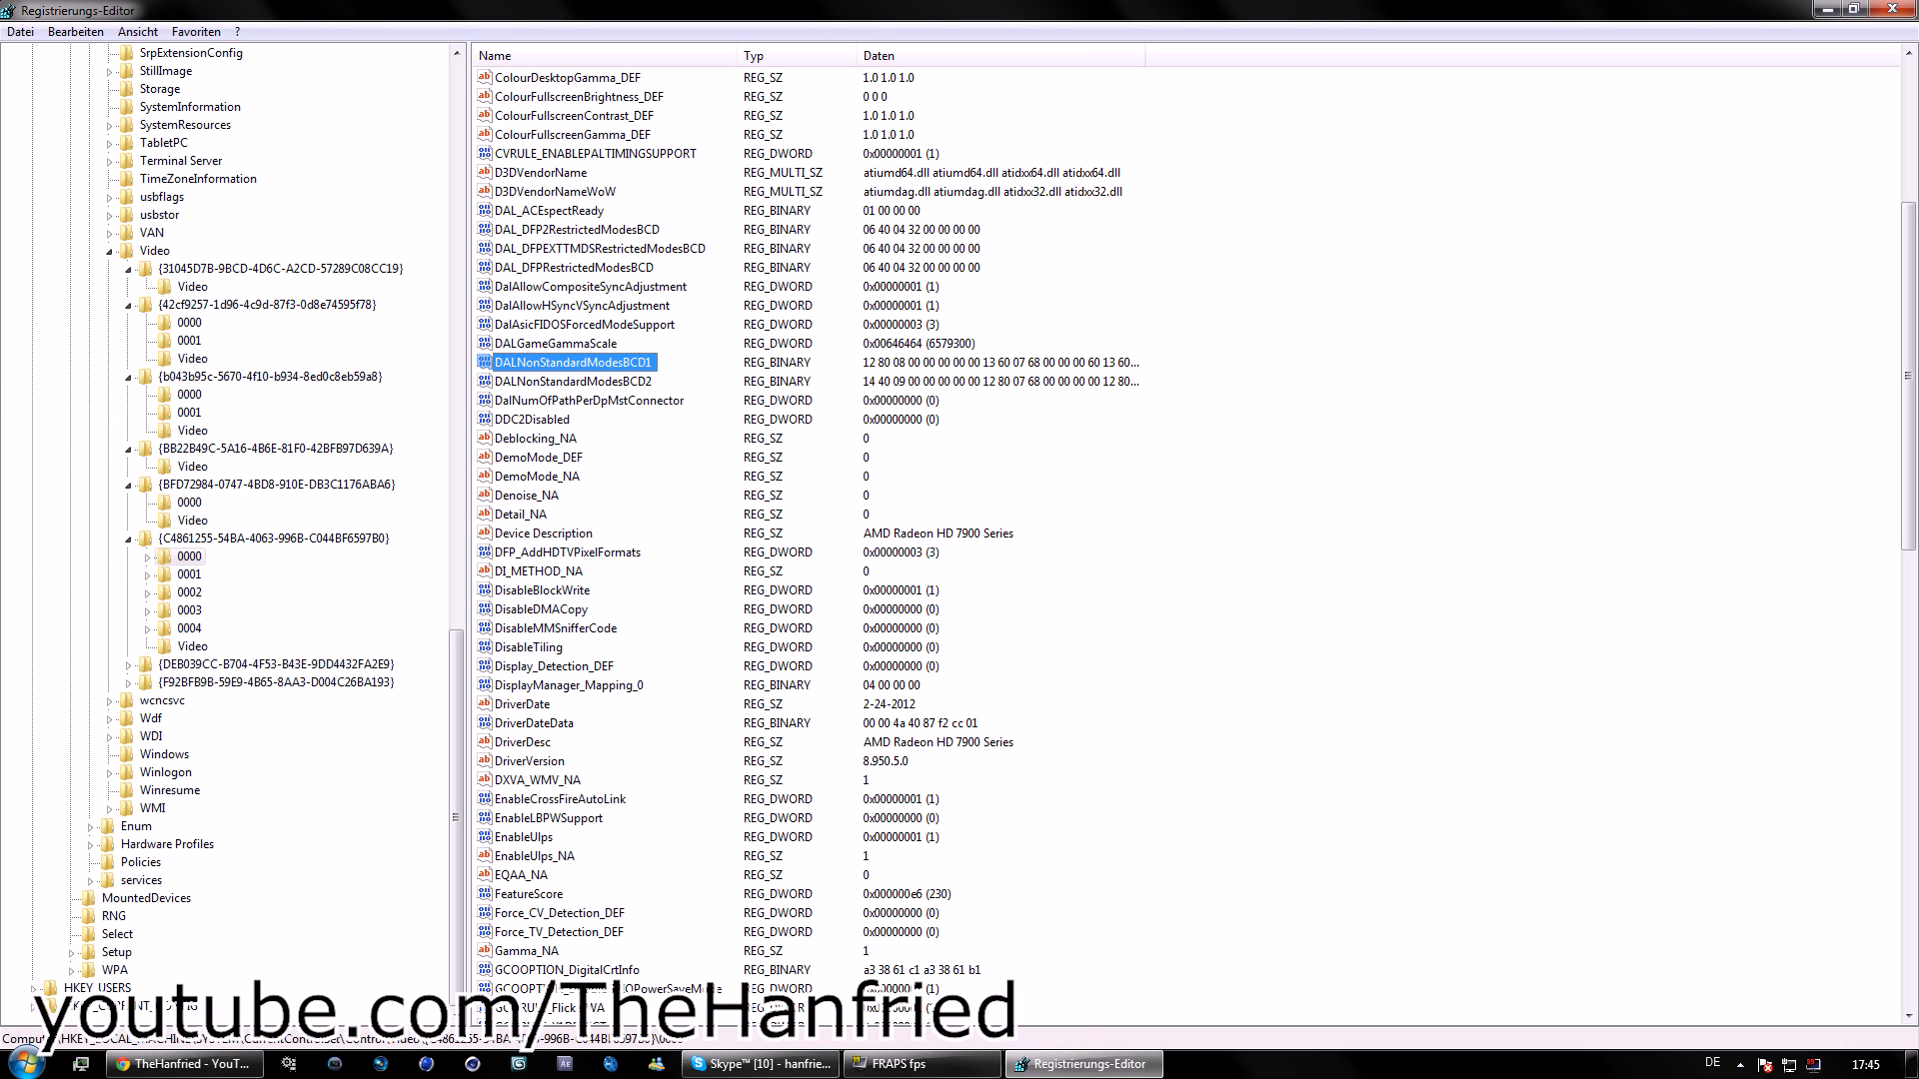
double_click(568, 362)
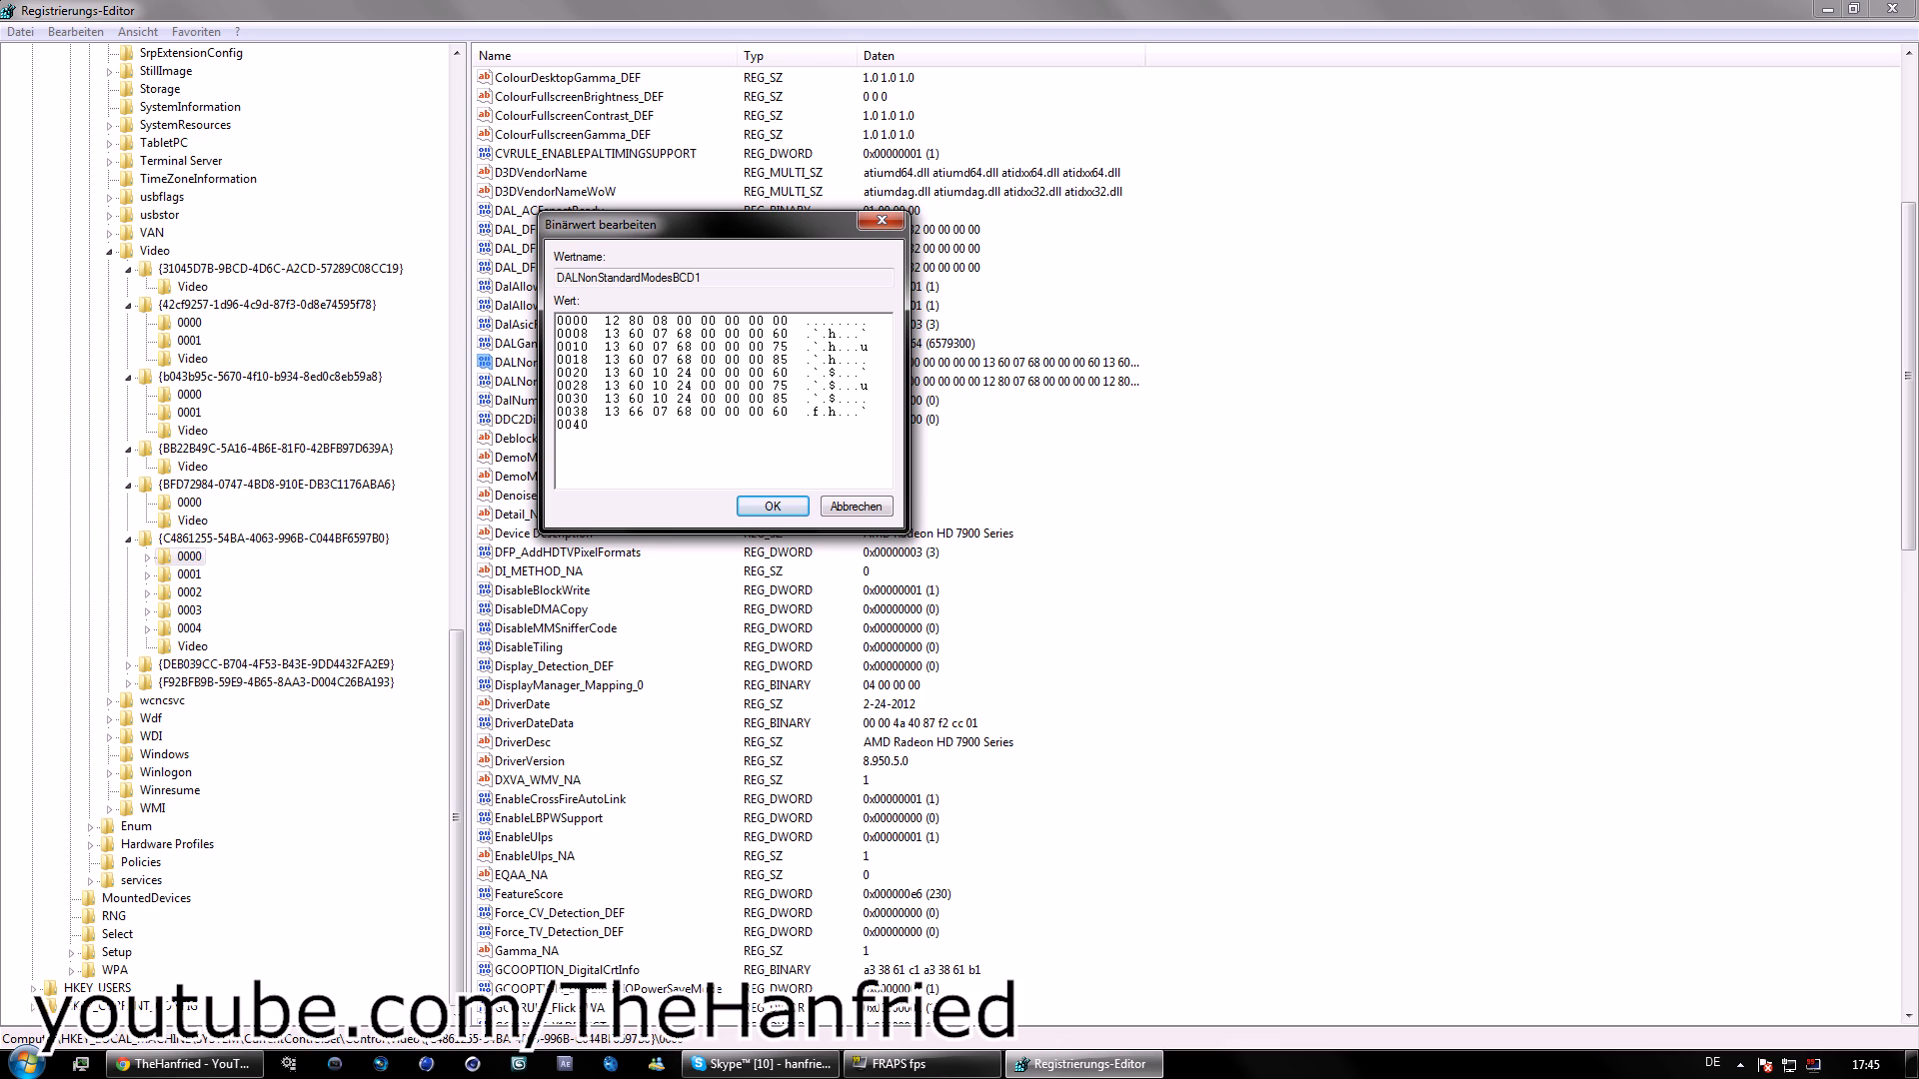
text(19)
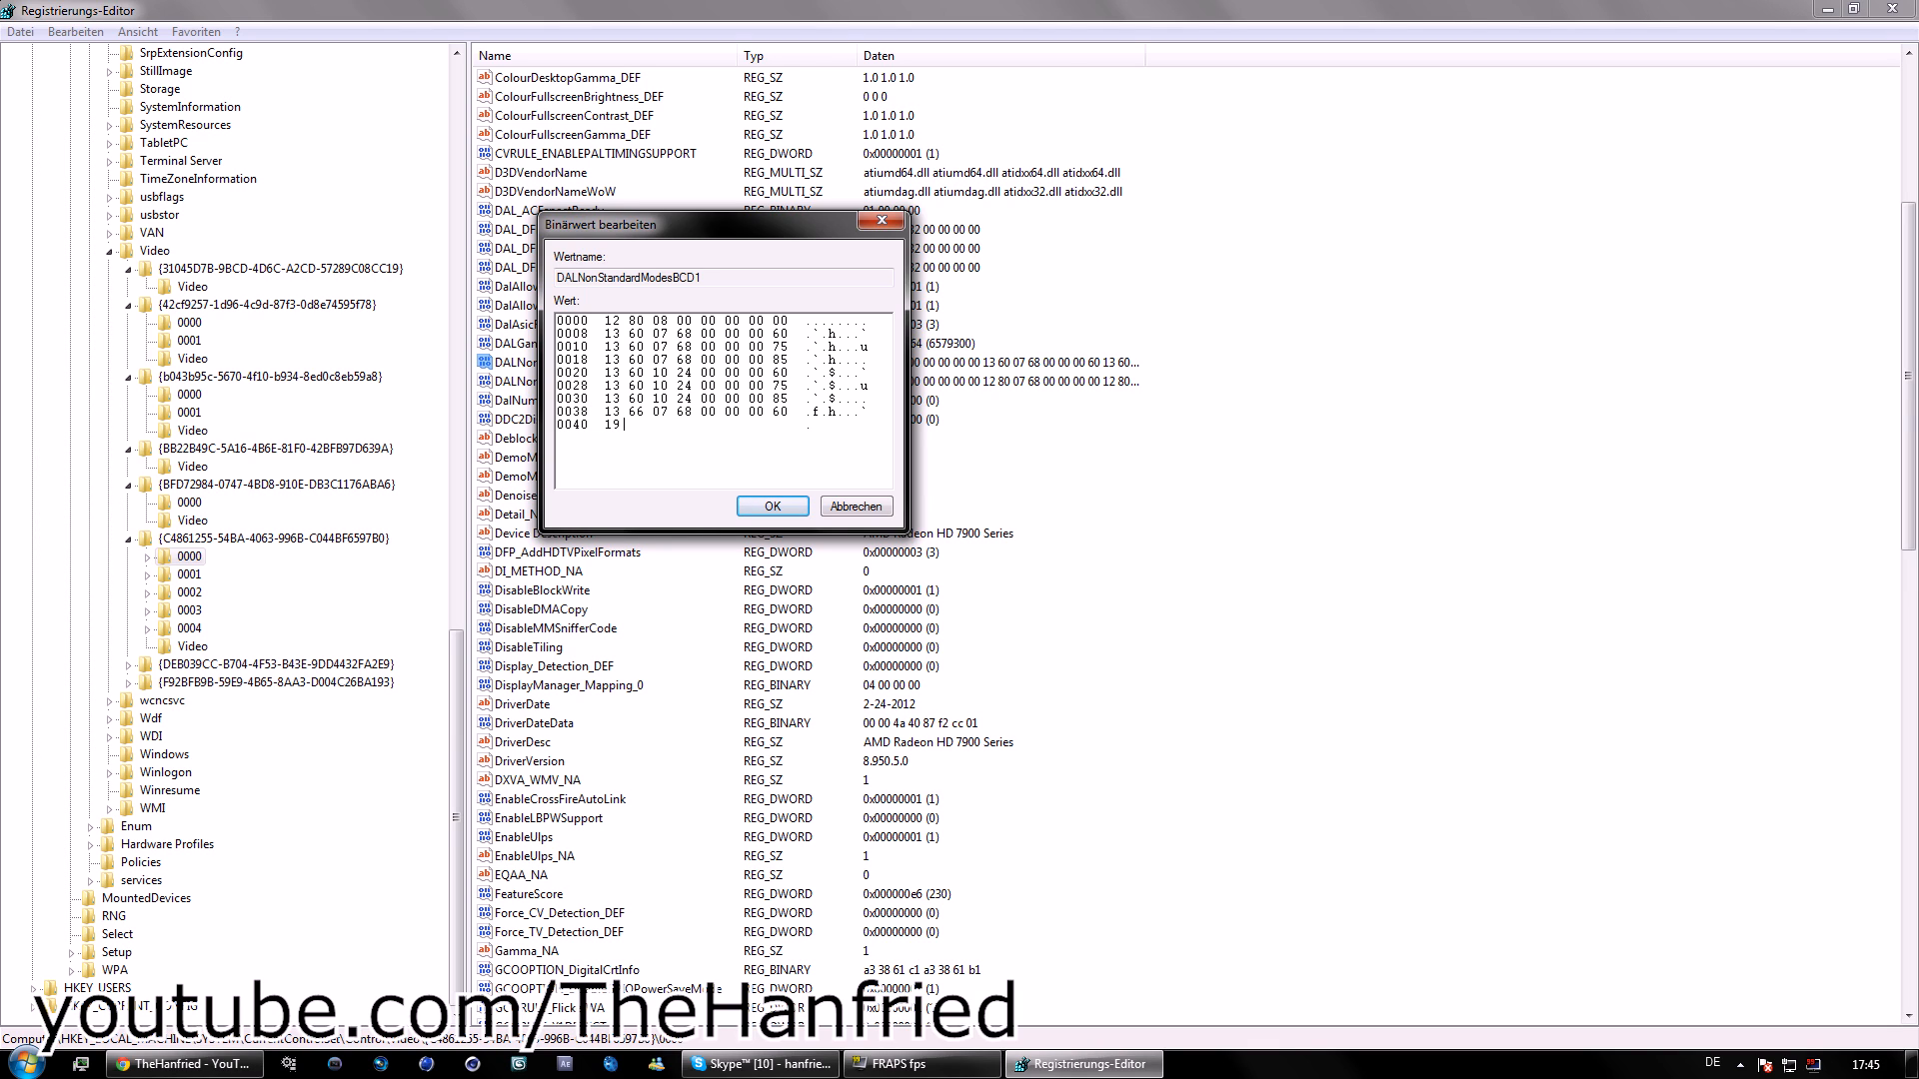
text(20 00)
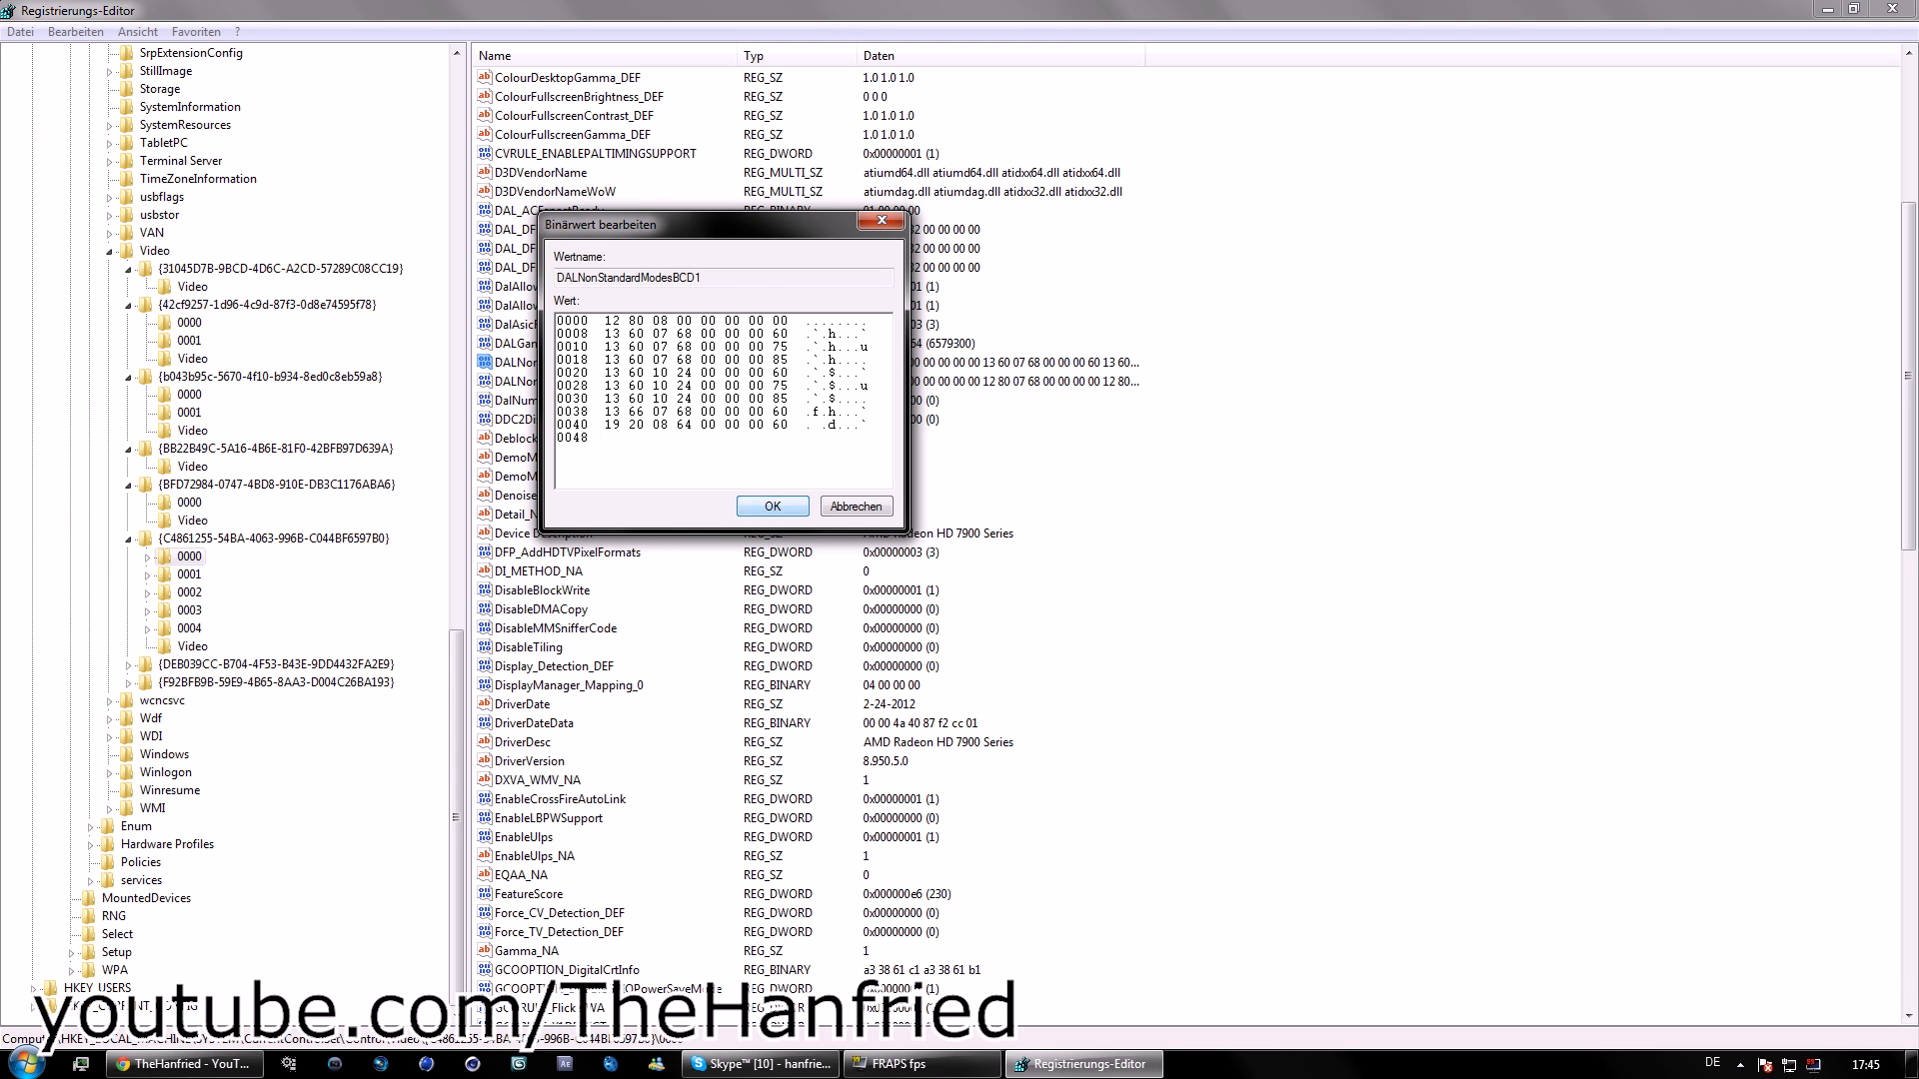
click(772, 506)
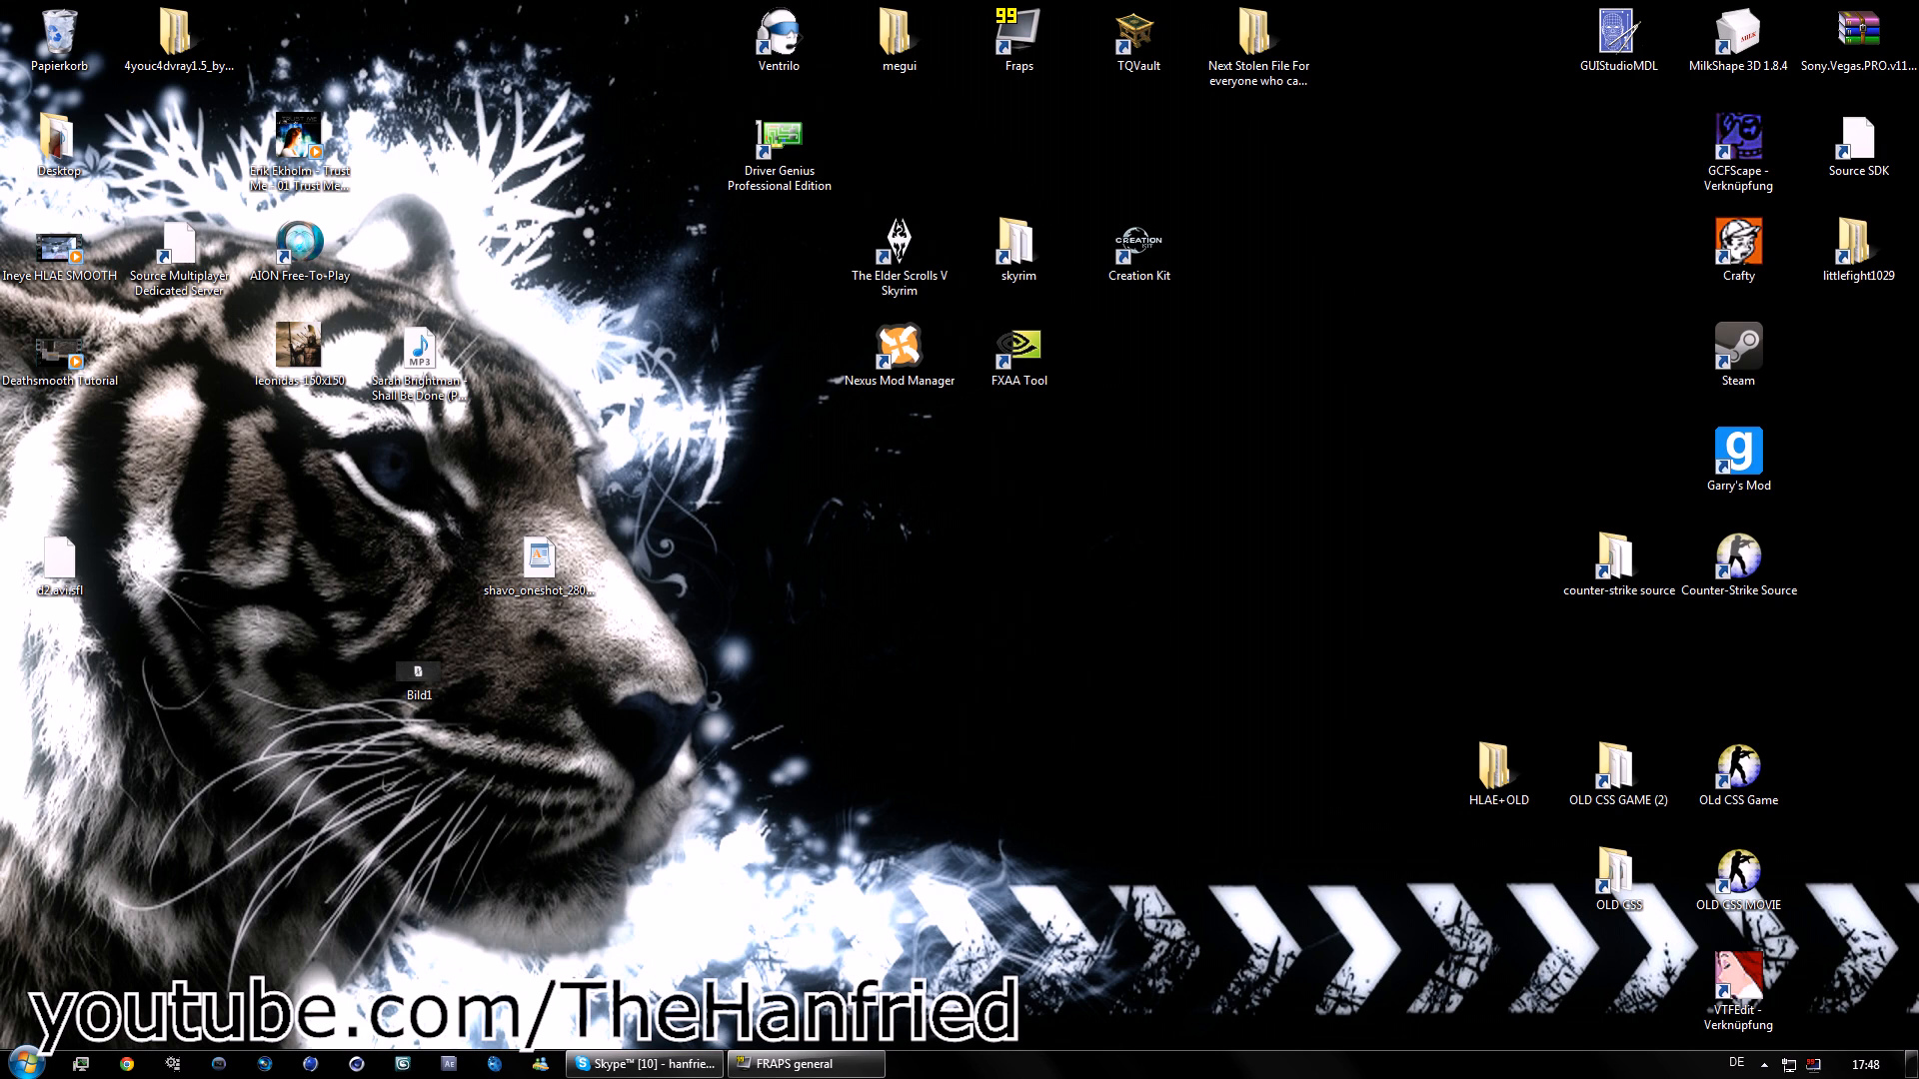
Launch Counter-Strike: Source from its desktop shortcut.
click(1737, 763)
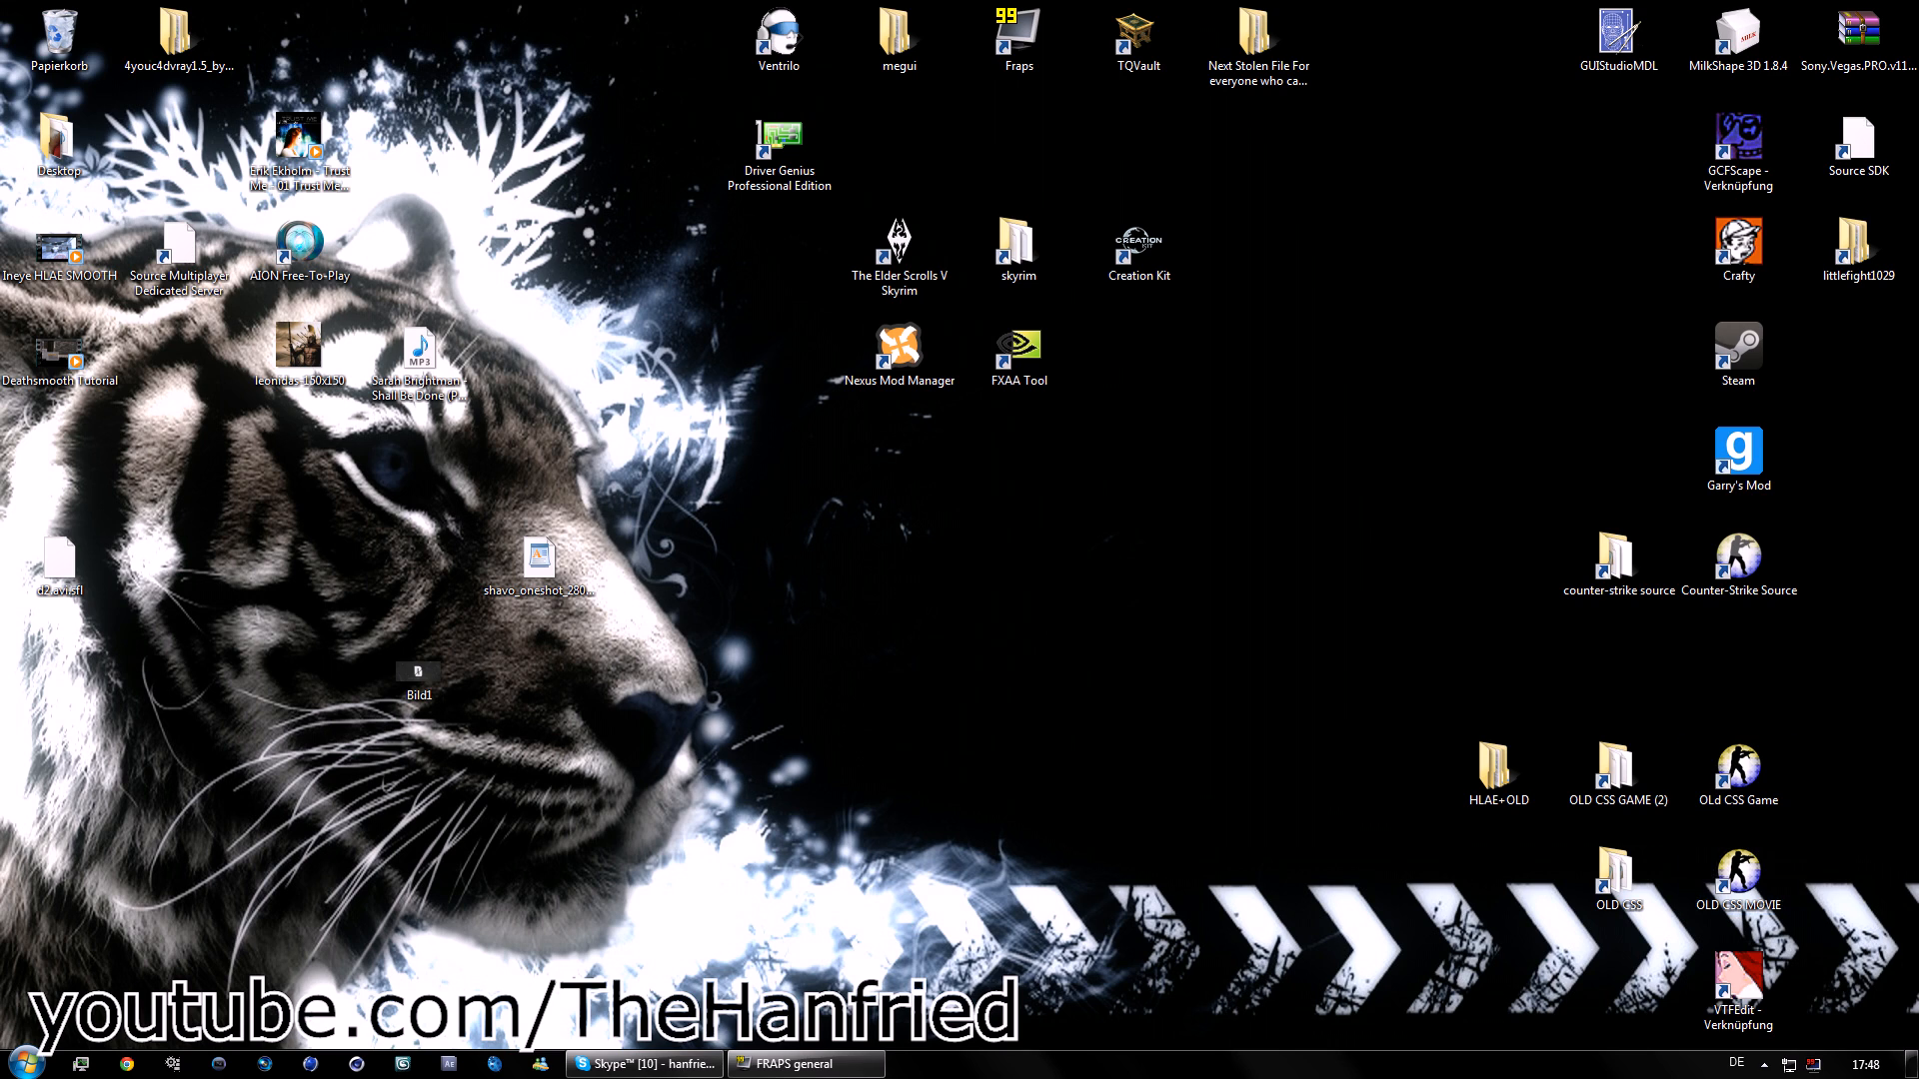
click(1738, 873)
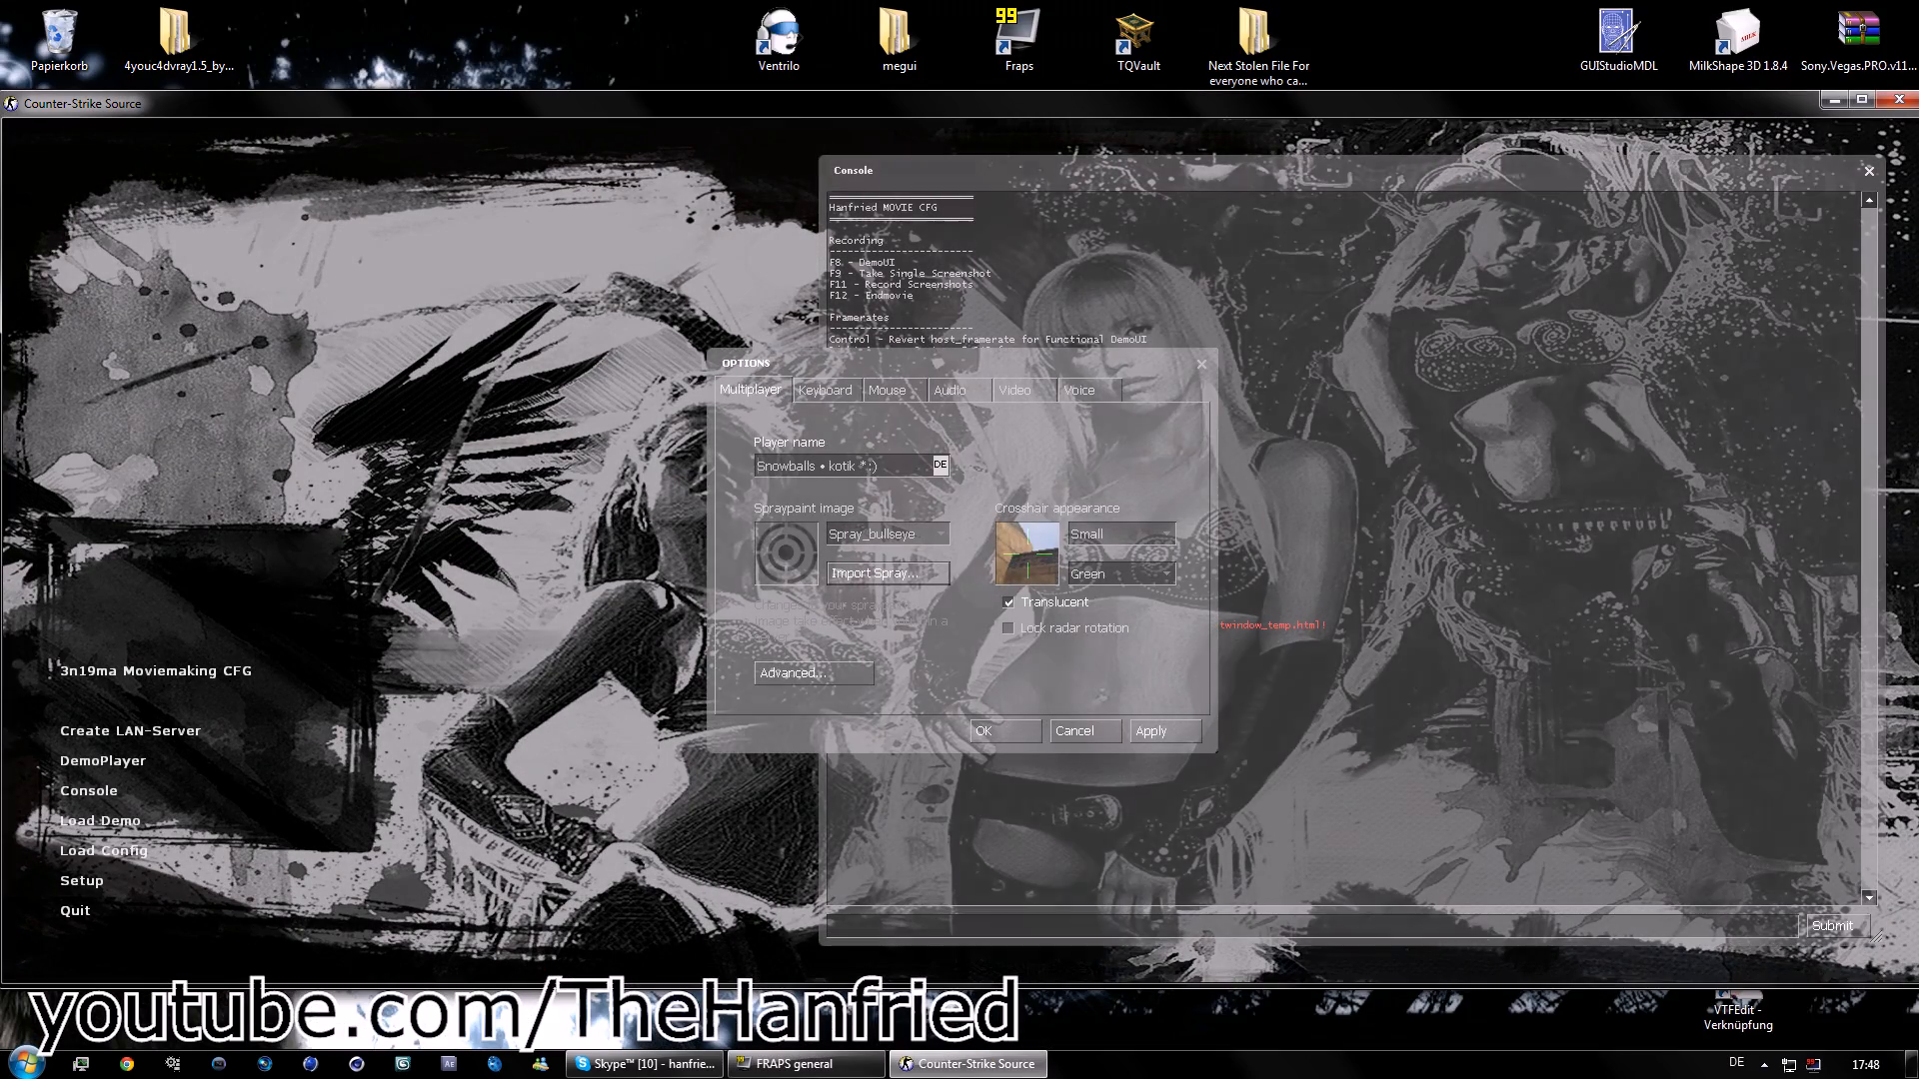
Switch to the Video tab to confirm the 1920 x 864 resolution.
click(1014, 389)
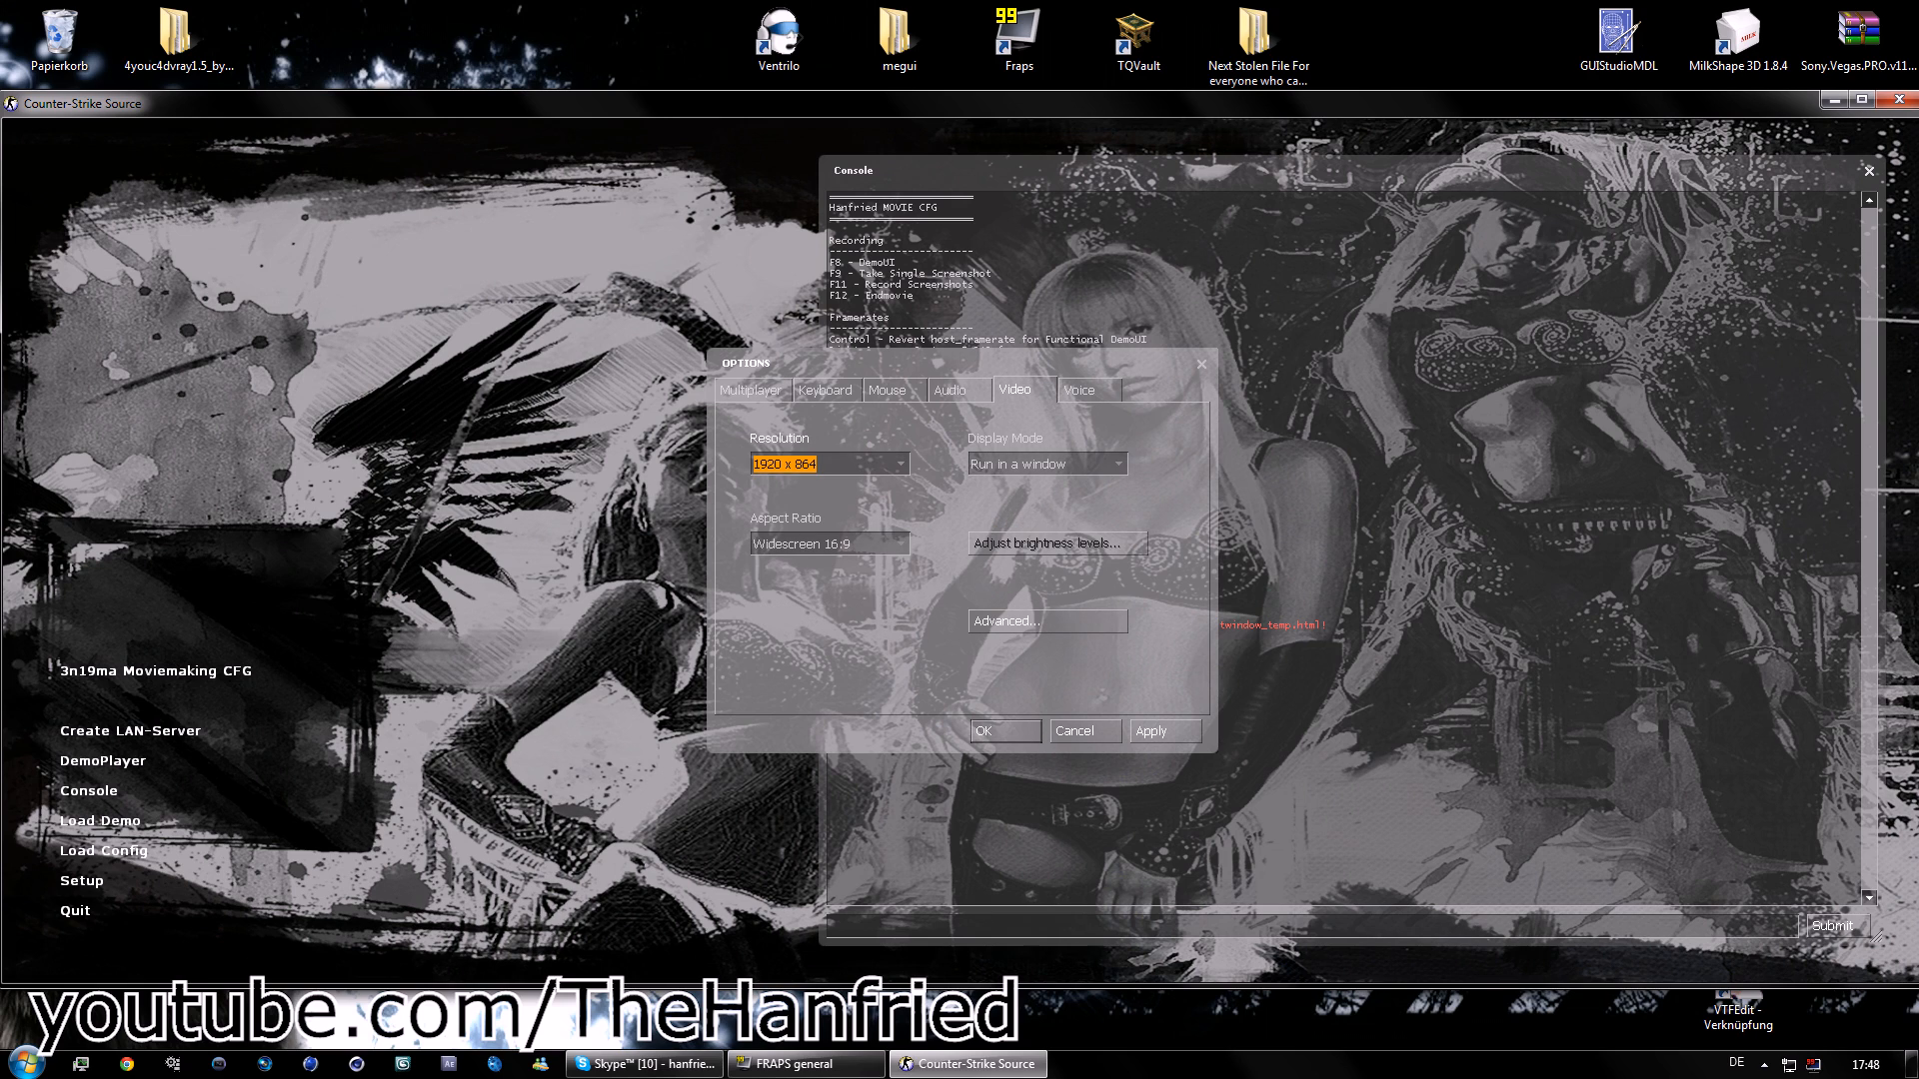